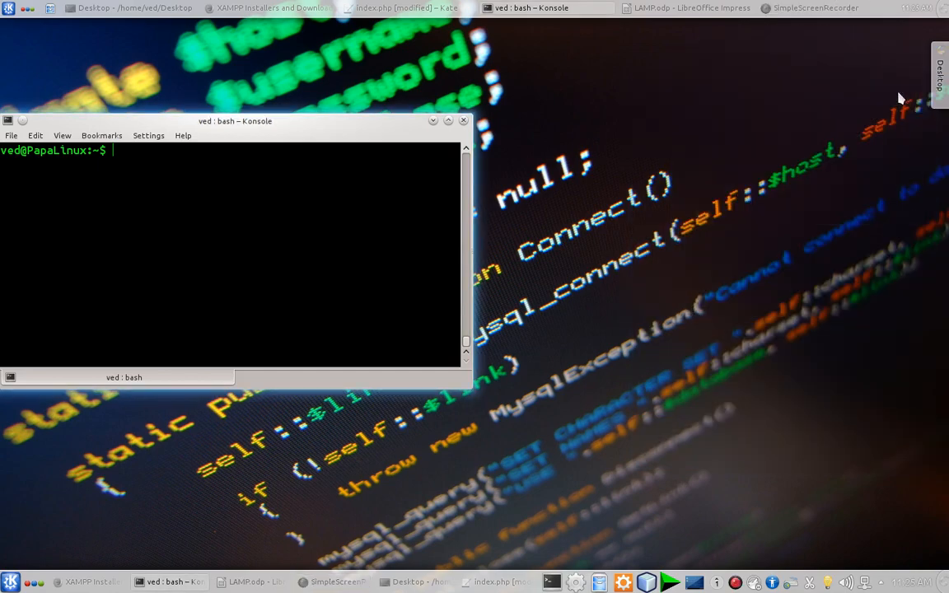
pyautogui.moveTo(623, 245)
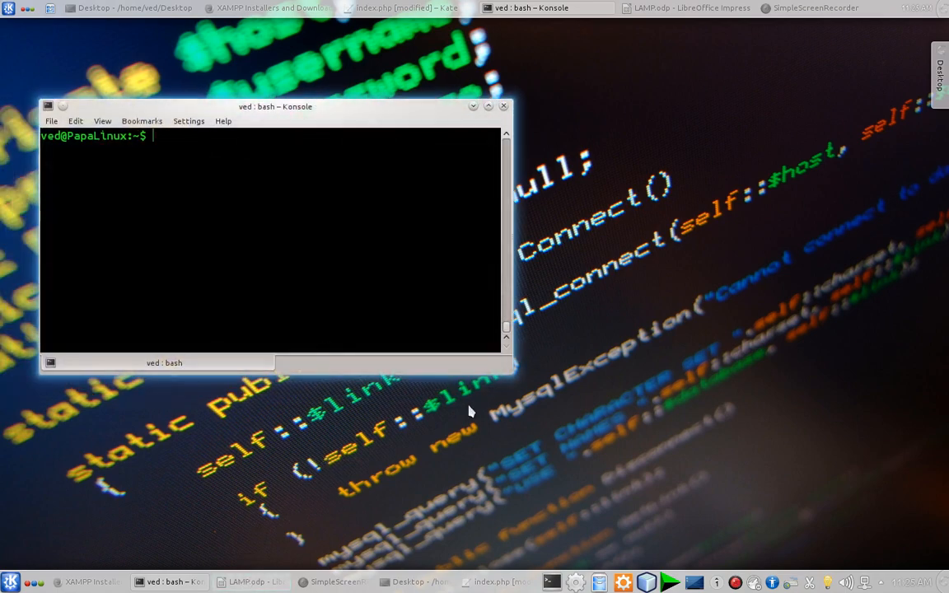
# Bring the Firefox window to the front over the XAMPP Apache Friends page
pyautogui.click(686, 7)
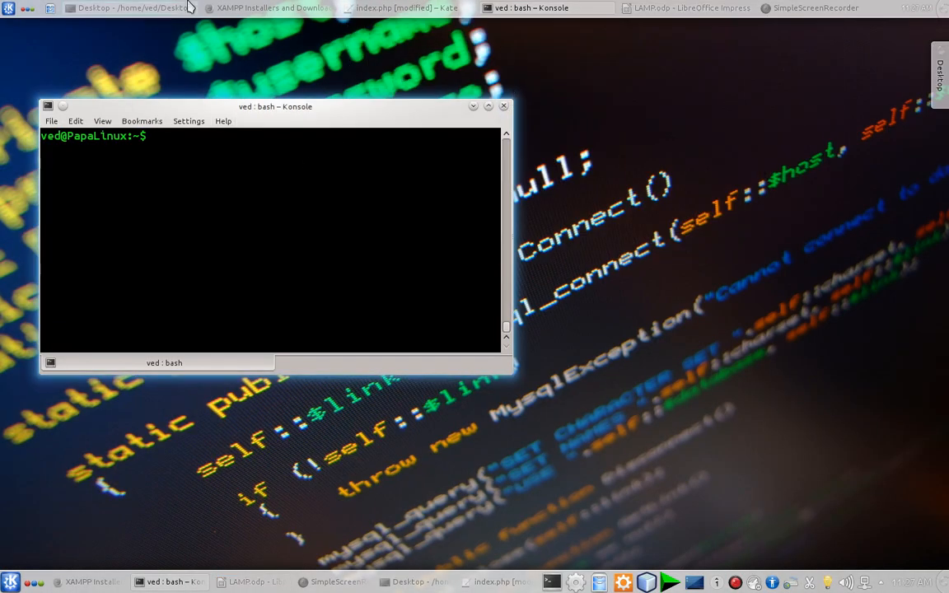
pyautogui.click(271, 7)
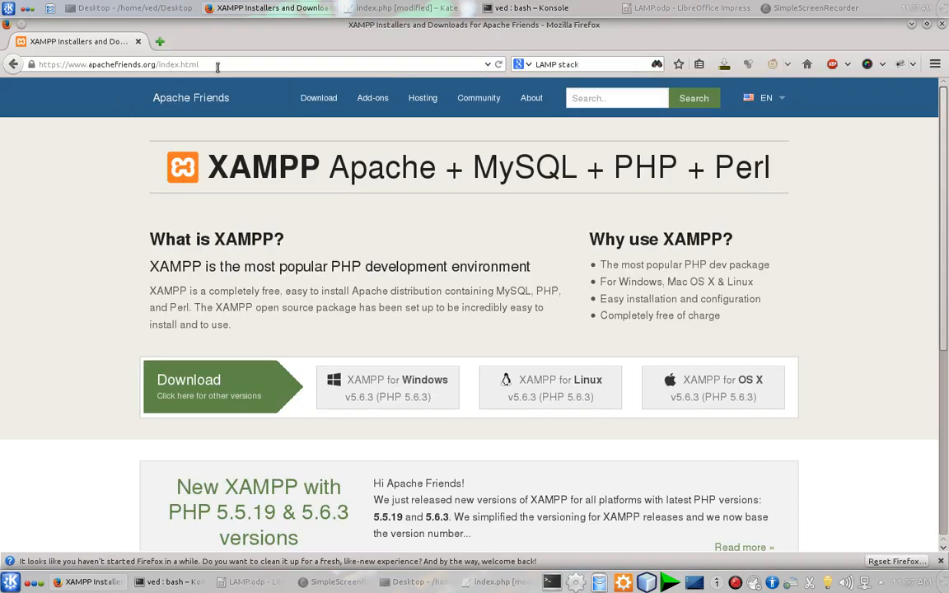
pyautogui.moveTo(385, 402)
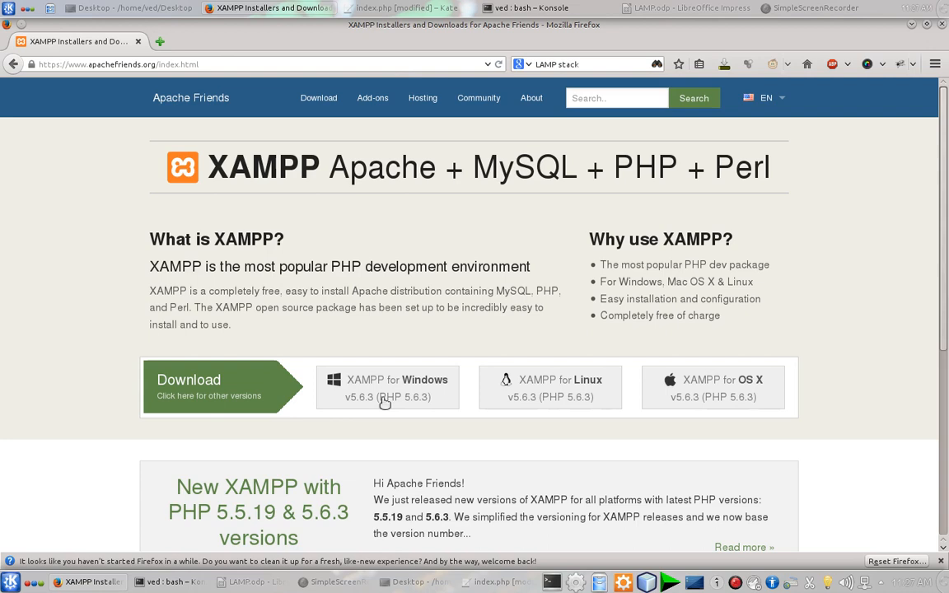
pyautogui.moveTo(576, 394)
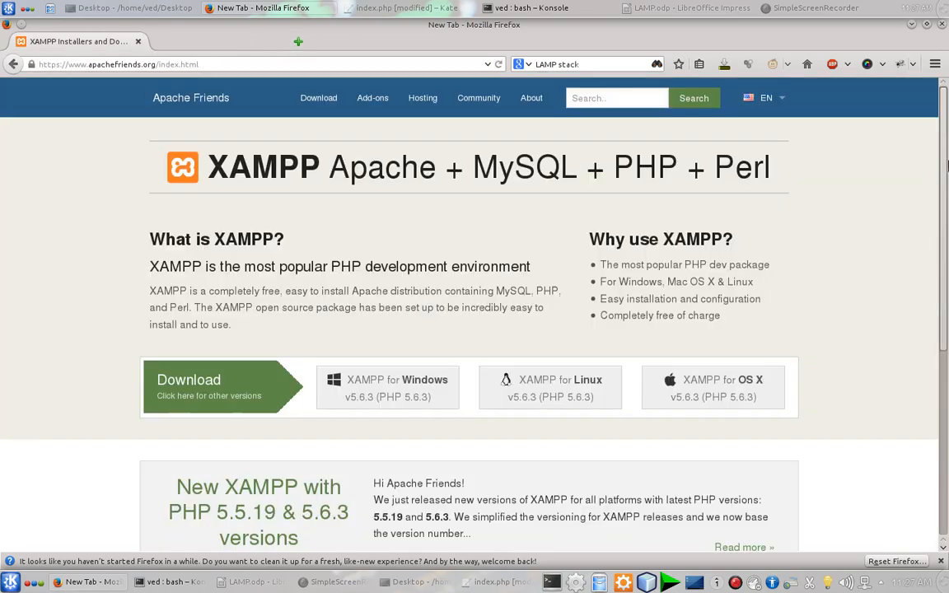
# Return to the terminal, reposition it and enter the bitnami.com / AMP text
pyautogui.click(524, 6)
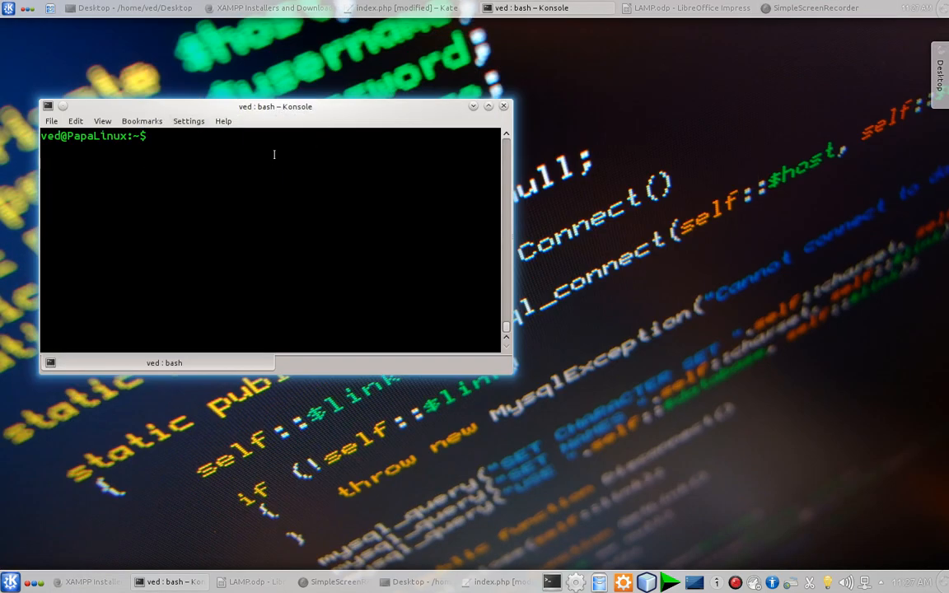
pyautogui.moveTo(275, 106); pyautogui.dragTo(359, 101)
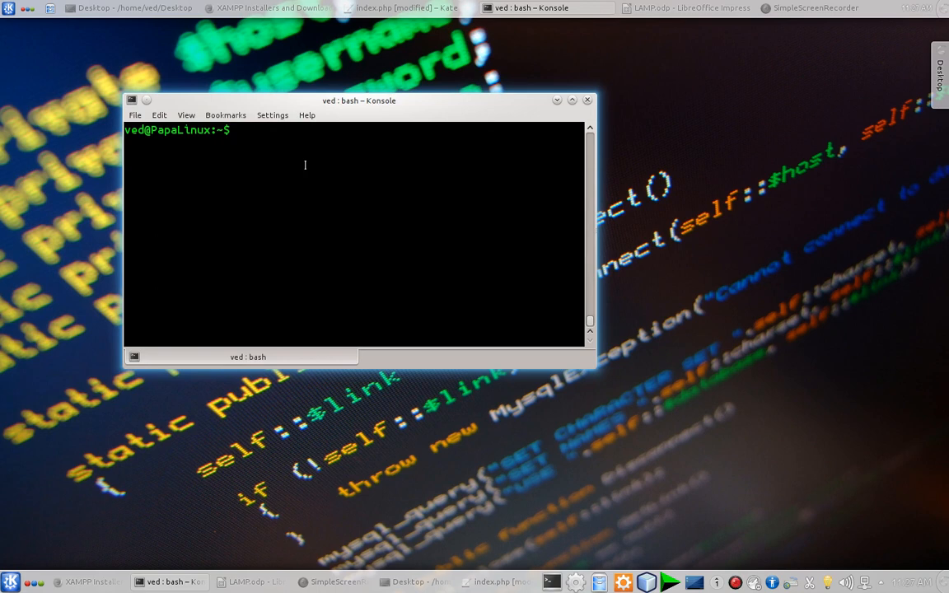
pyautogui.write('bit')
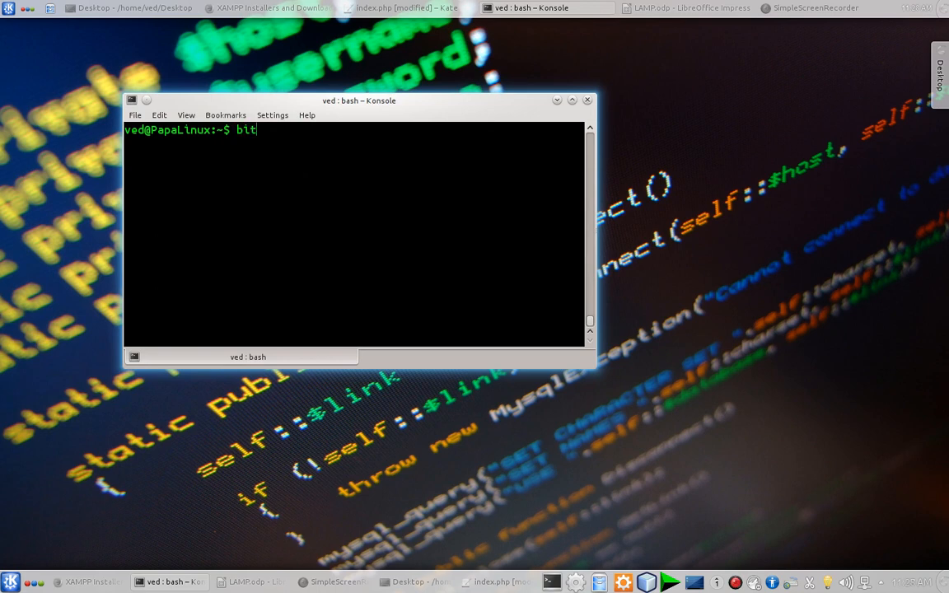
pyautogui.write('nami')
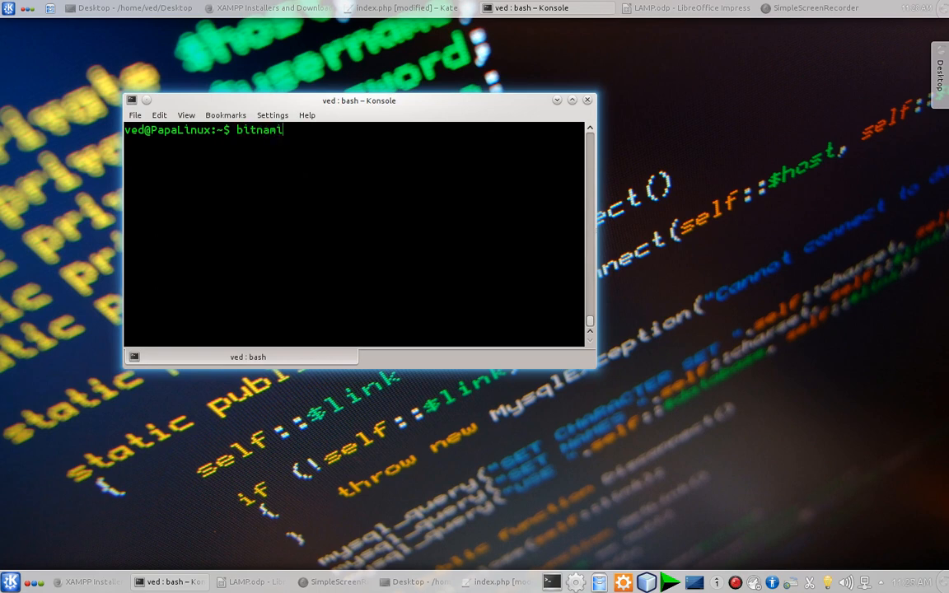
pyautogui.write('.com')
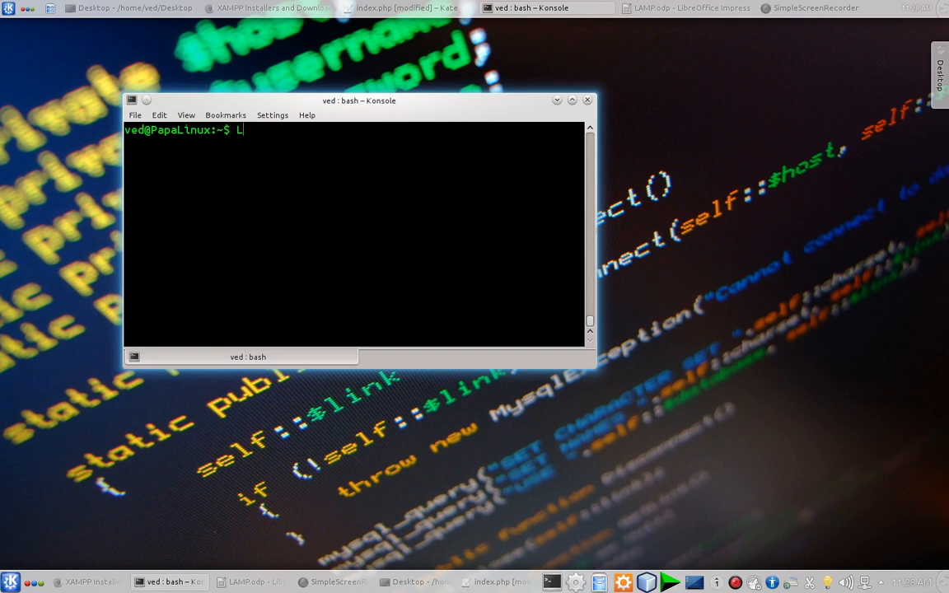
pyautogui.write('AM')
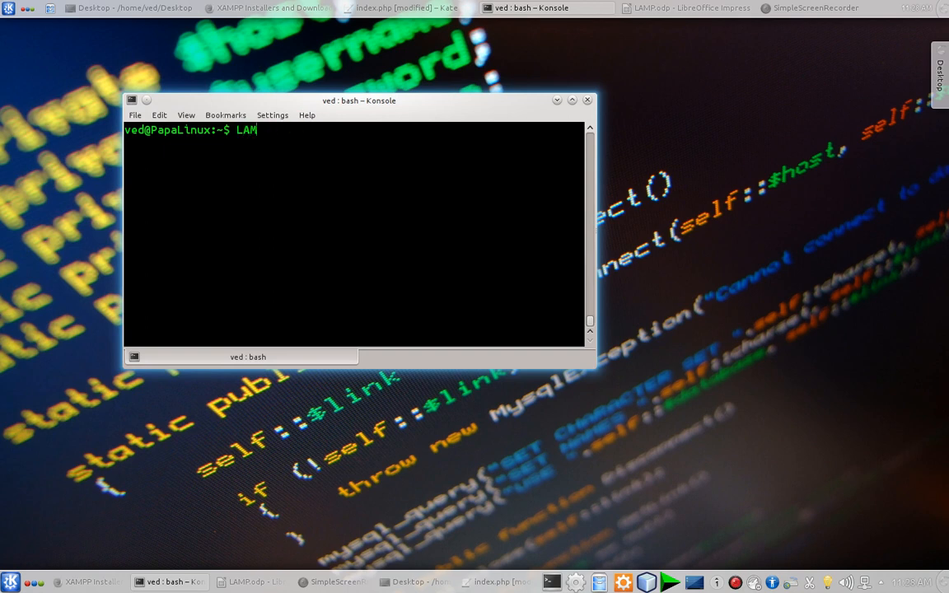
pyautogui.write('P')
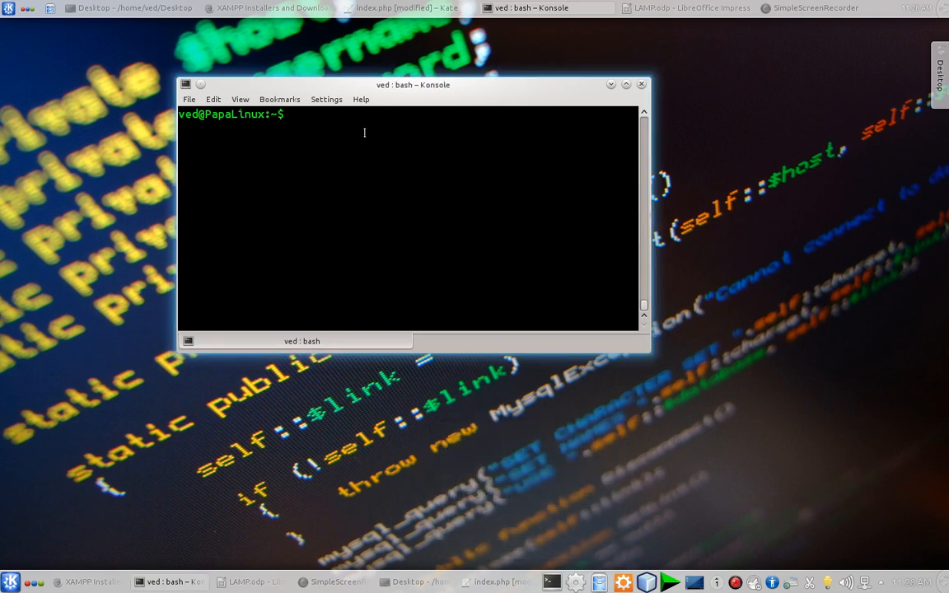
# Change into lampstack-5.4.32-0 and list its contents, including manager-linux.run
pyautogui.write('cd la')
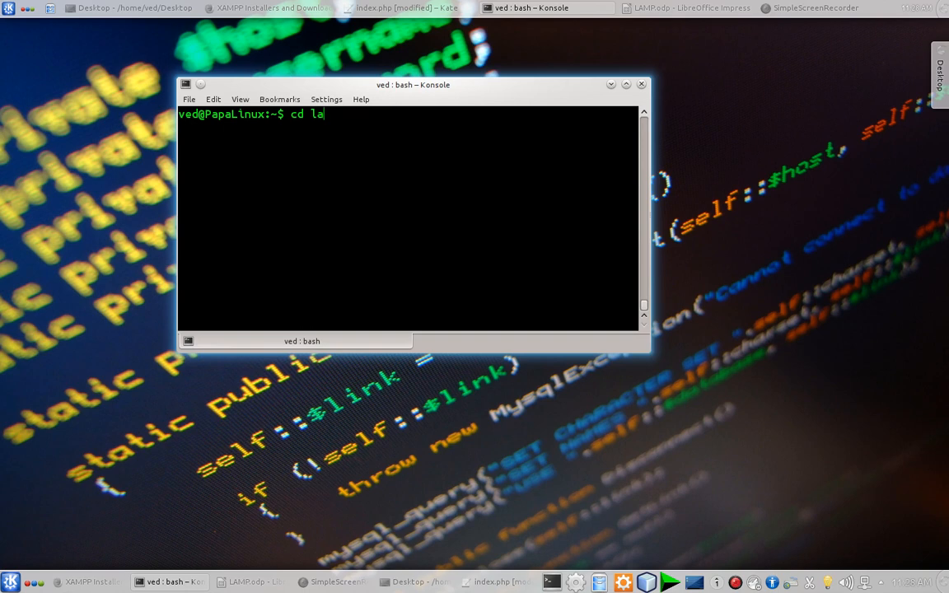
pyautogui.write('mpstack-5.4.32-0/')
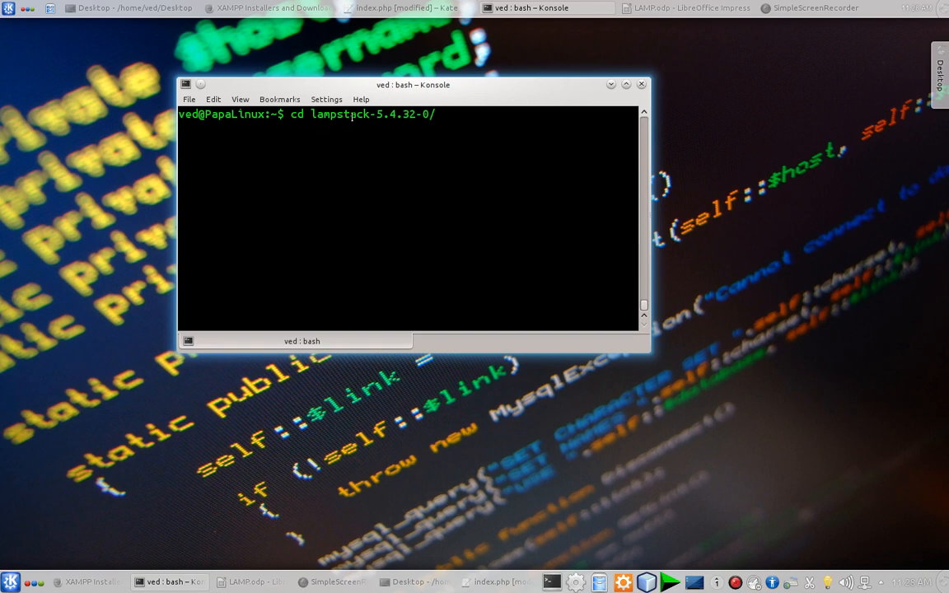
pyautogui.write('a')
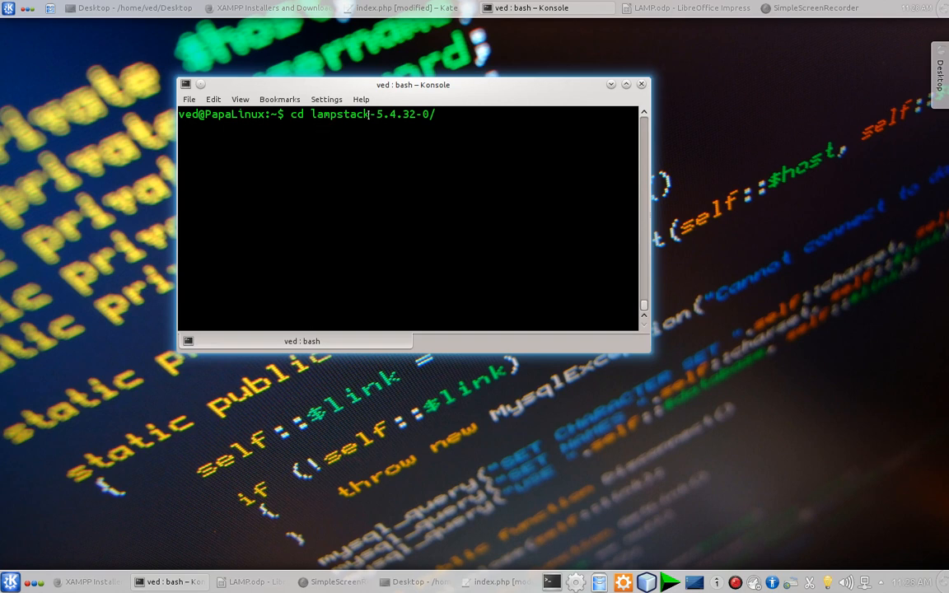
pyautogui.press('Return')
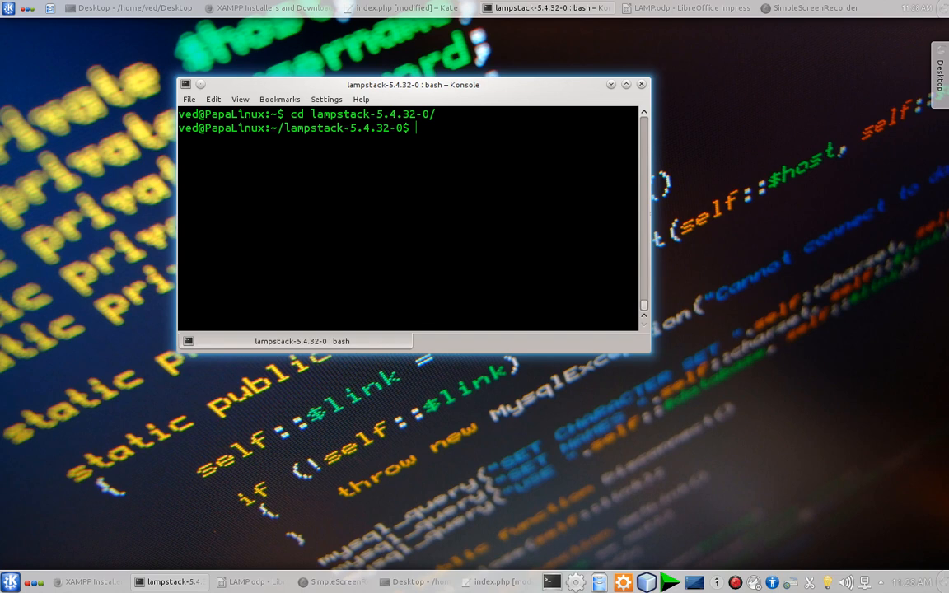
pyautogui.write('ls')
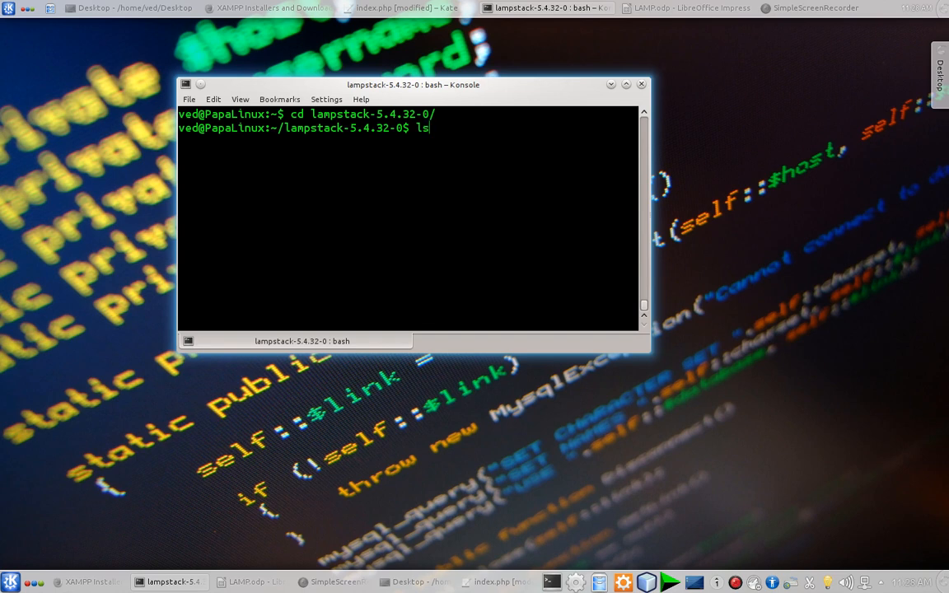
pyautogui.press('Return')
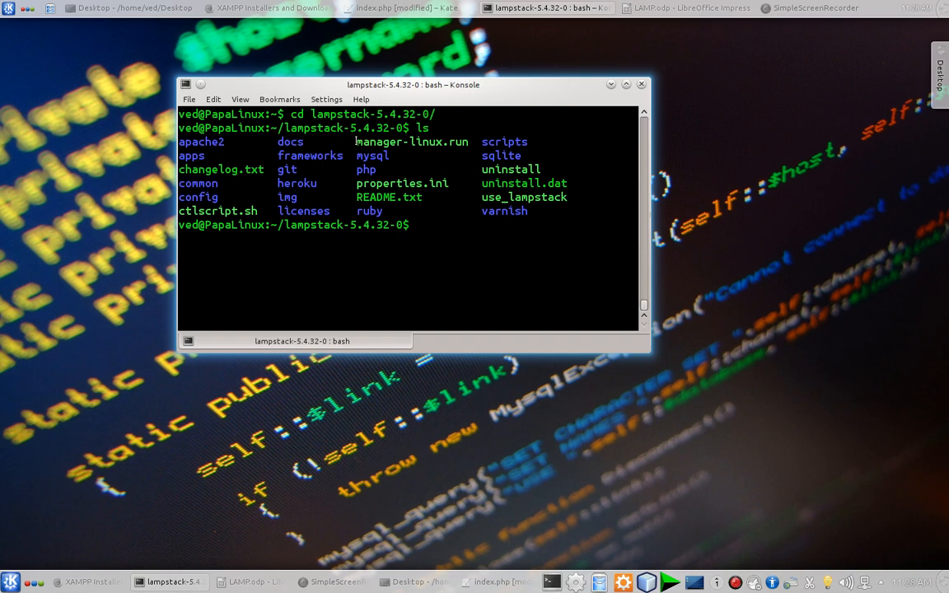
pyautogui.moveTo(328, 155)
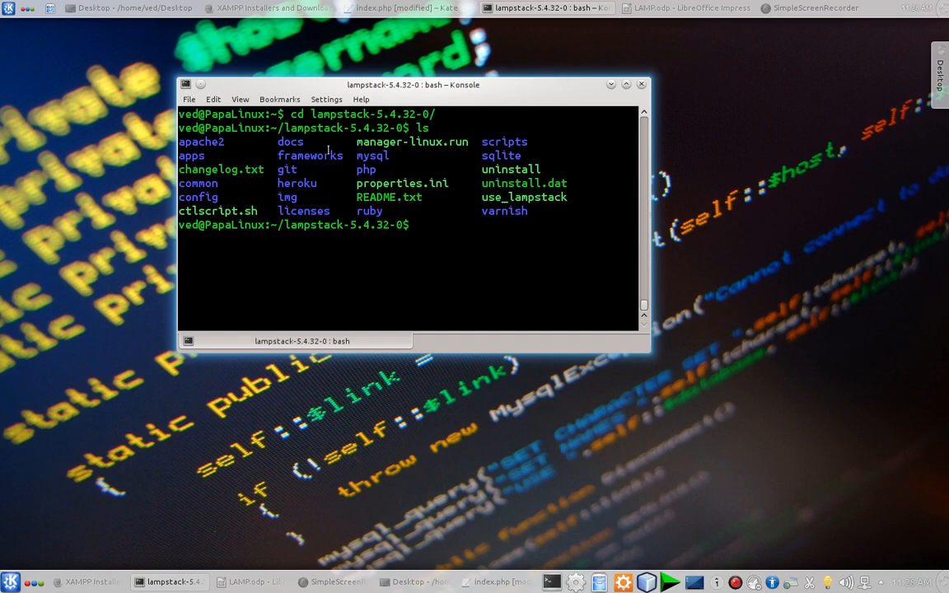
pyautogui.doubleClick(412, 142)
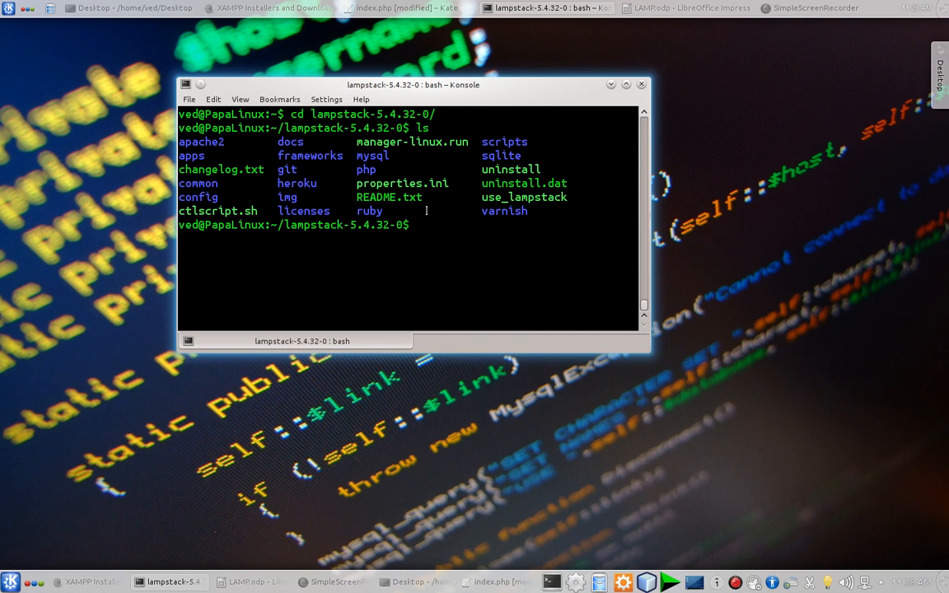
# Launch the Bitnami LAMP stack manager with ./manager-linux.run
pyautogui.write('./')
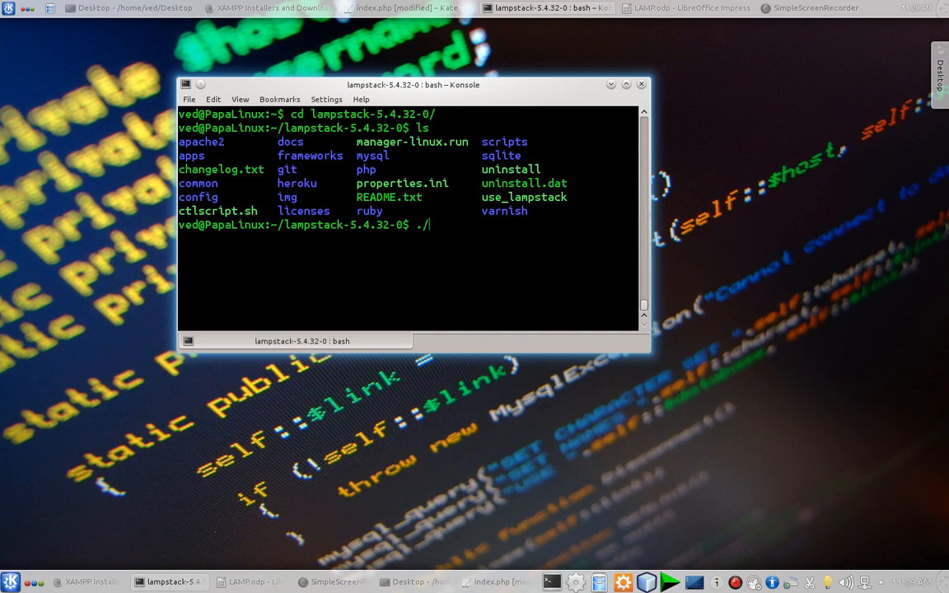
pyautogui.write('manager-linux.run')
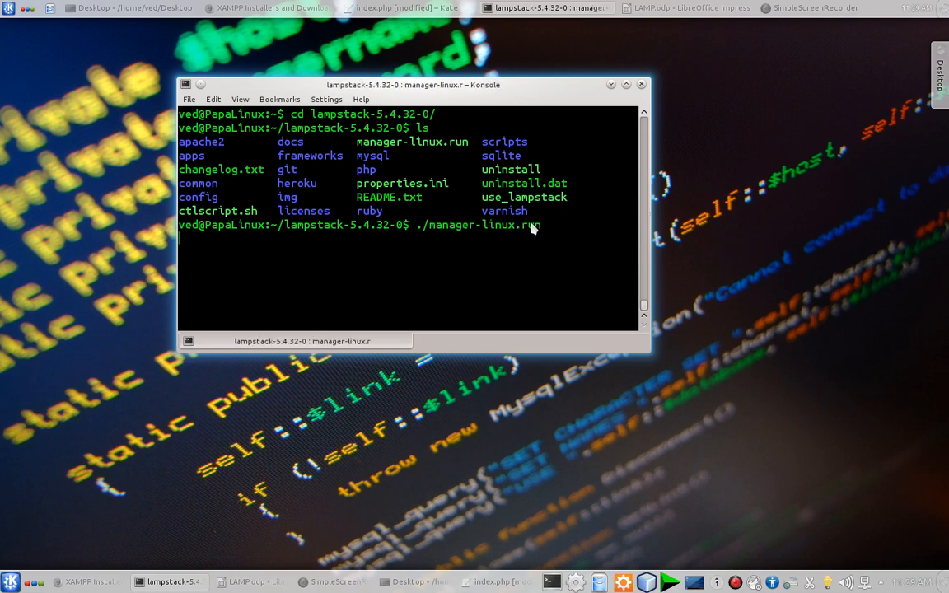
pyautogui.press('Return')
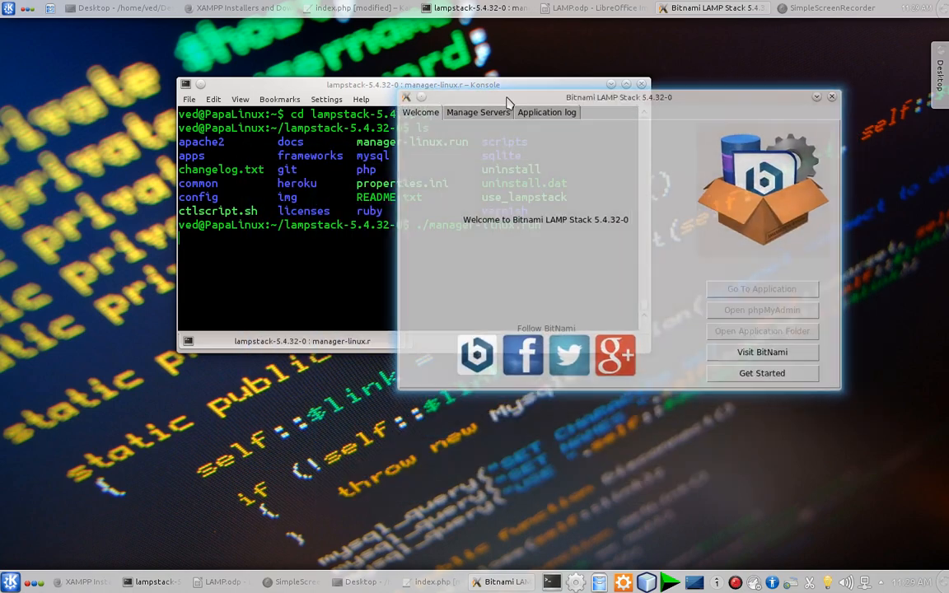
# In Manage Servers select MySQL Database and stop all servers
pyautogui.click(478, 112)
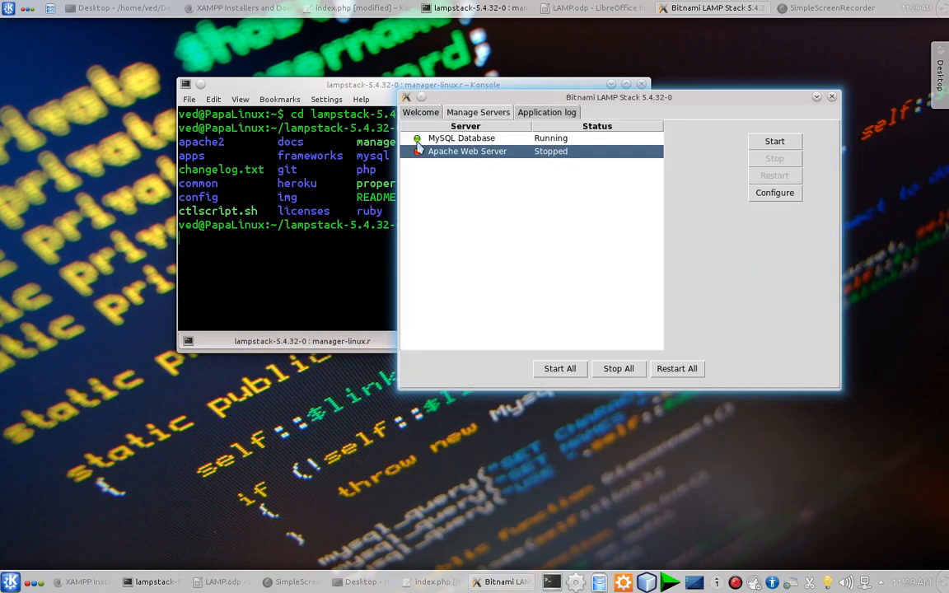
pyautogui.click(462, 139)
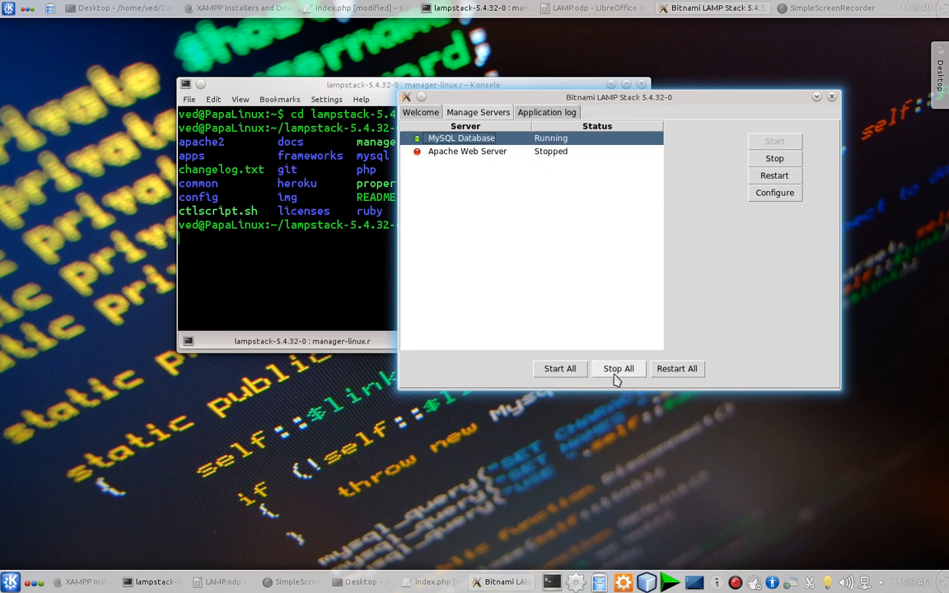
pyautogui.click(618, 369)
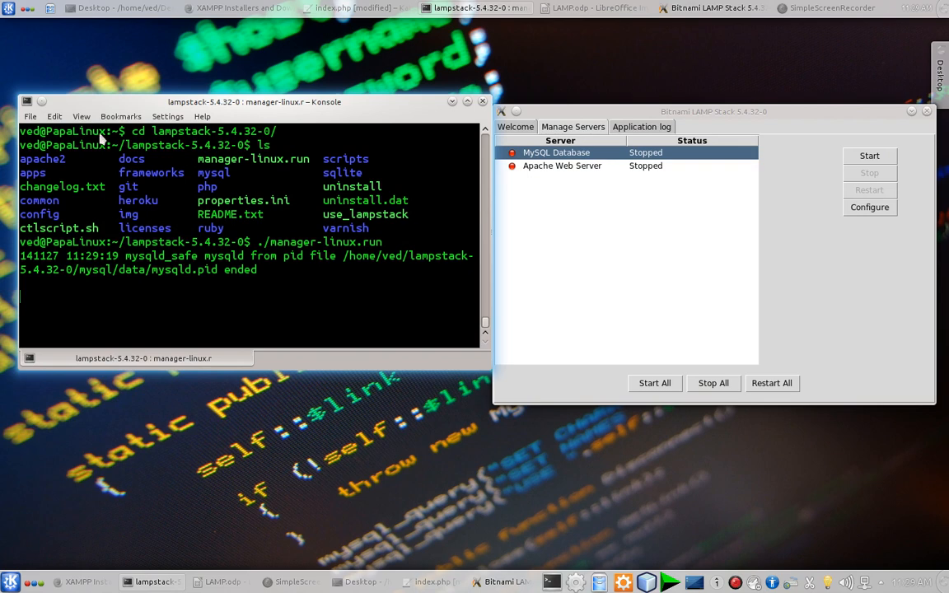
pyautogui.click(30, 115)
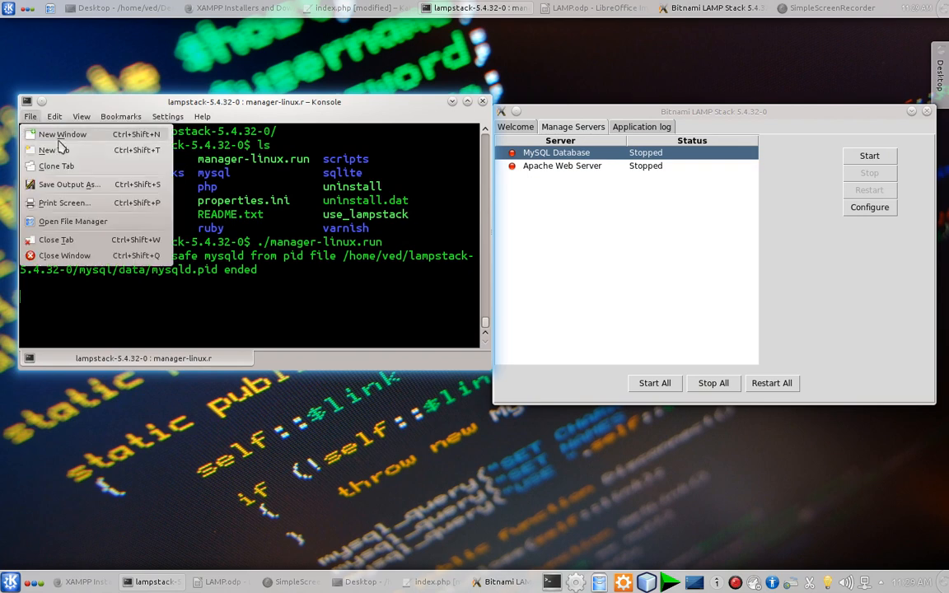
# In a second shell session list the folder and run ./ctlscript.sh to show its usage
pyautogui.click(63, 134)
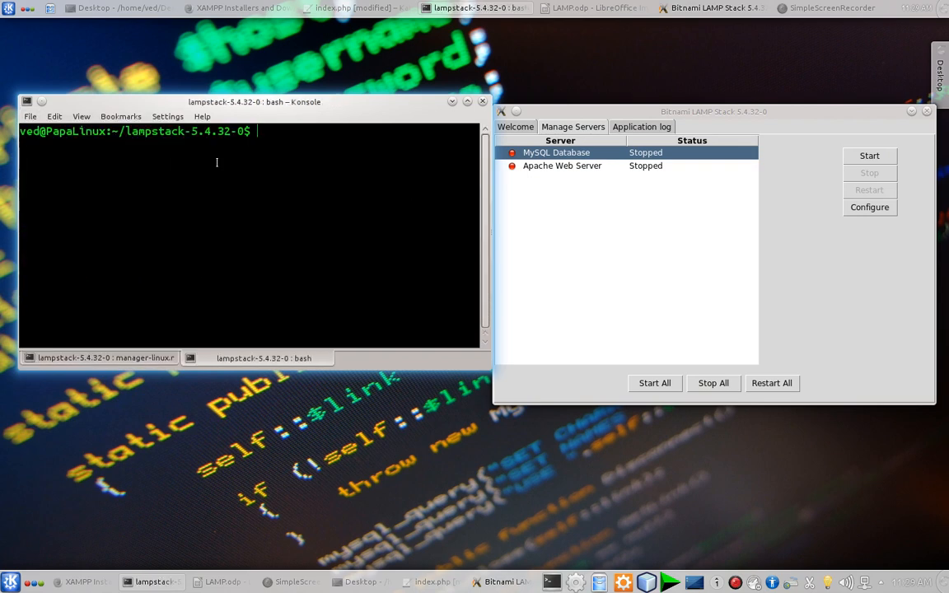
pyautogui.write('ls')
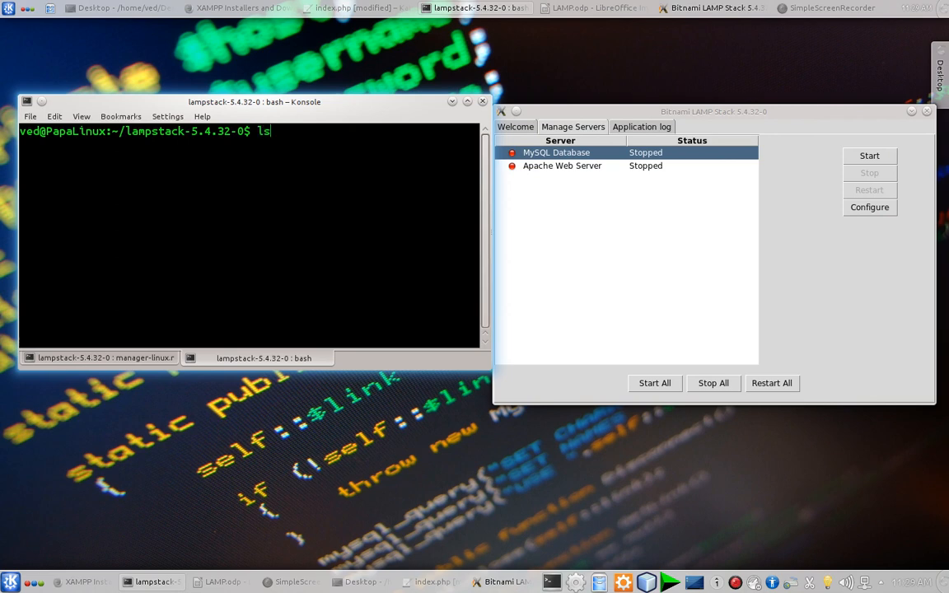
pyautogui.press('Return')
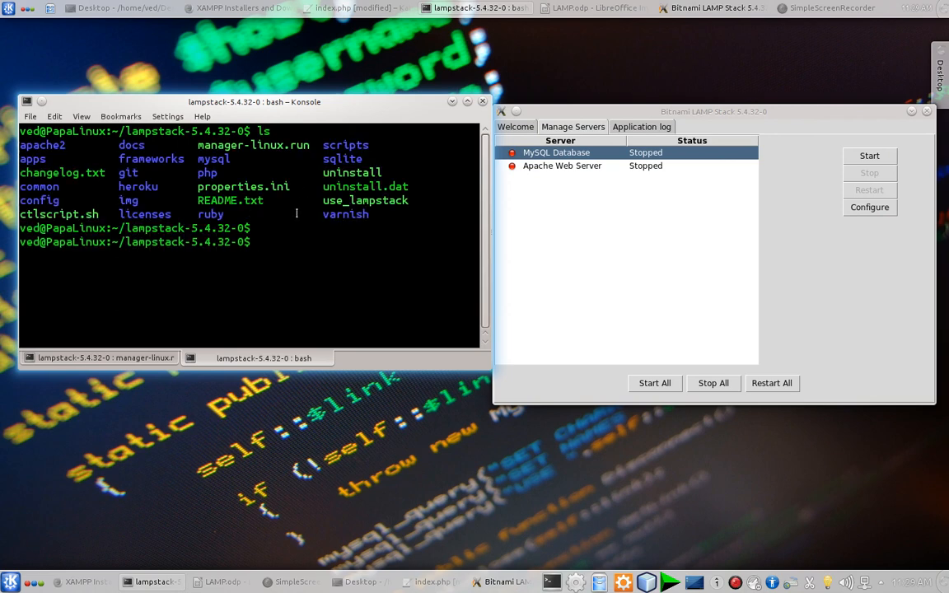
pyautogui.doubleClick(59, 214)
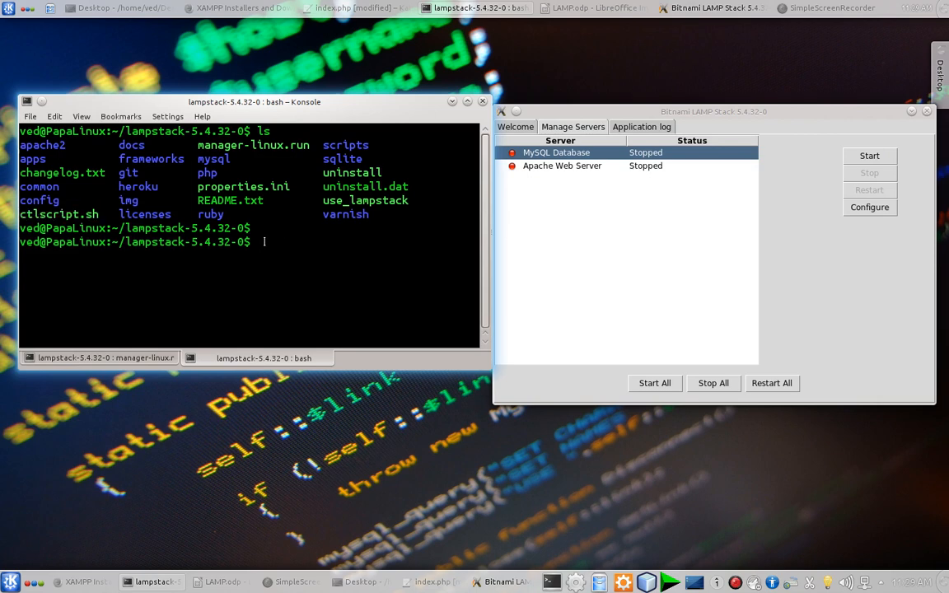
pyautogui.write('./ct')
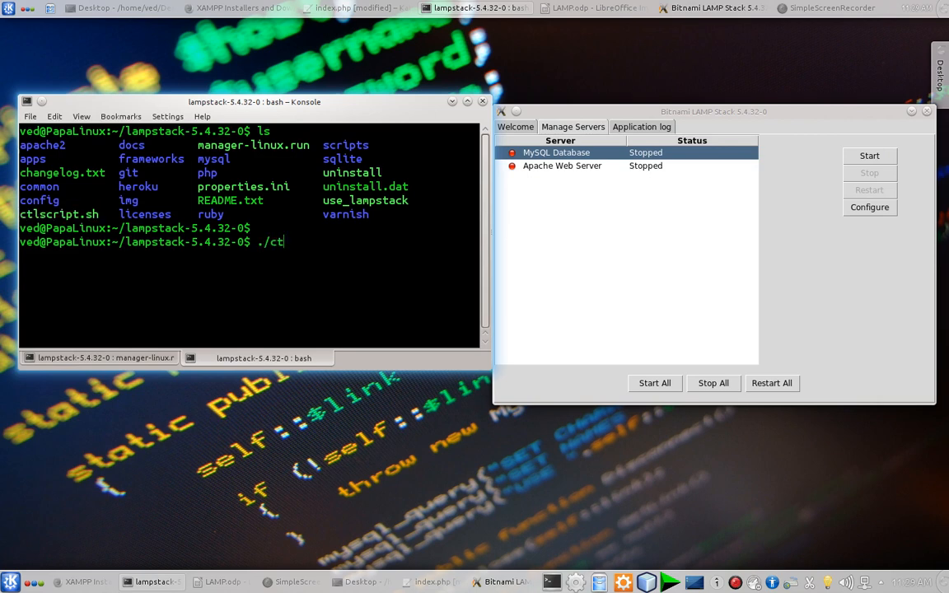
pyautogui.write('lscript.sh')
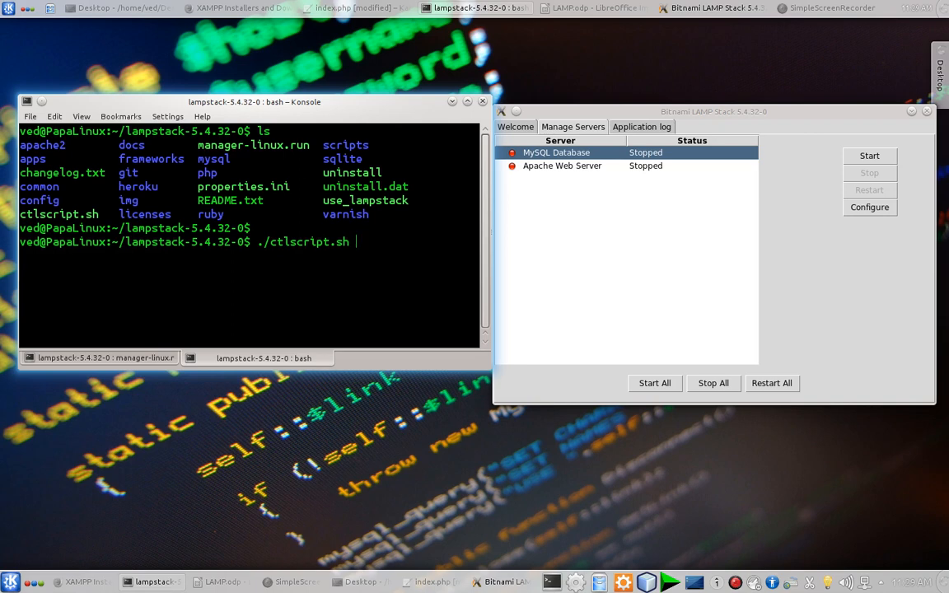
pyautogui.press('Return')
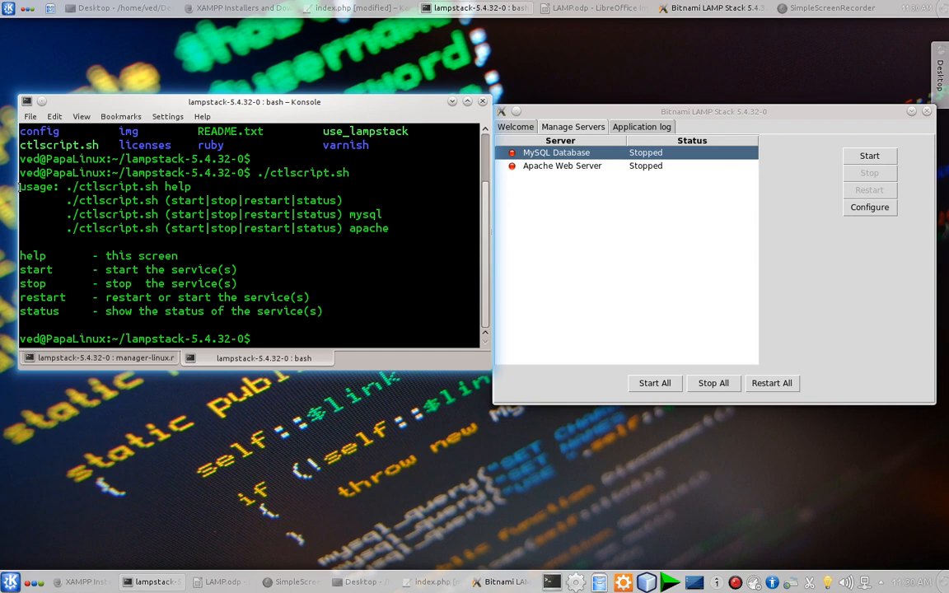
pyautogui.moveTo(20, 186); pyautogui.dragTo(403, 227)
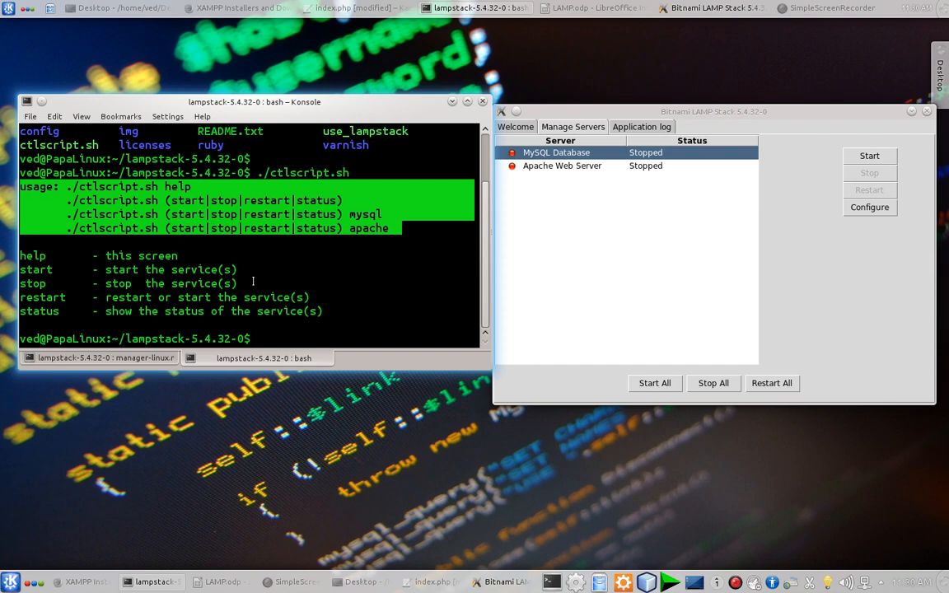
# Start Apache with ./ctlscript.sh start apache, reporting httpd at port 8080
pyautogui.write('./')
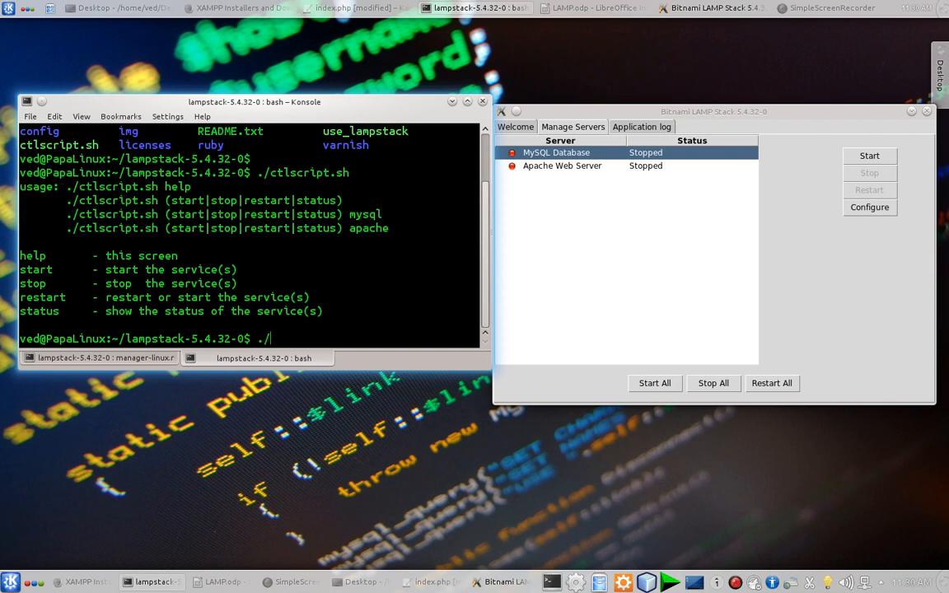
pyautogui.write('CT')
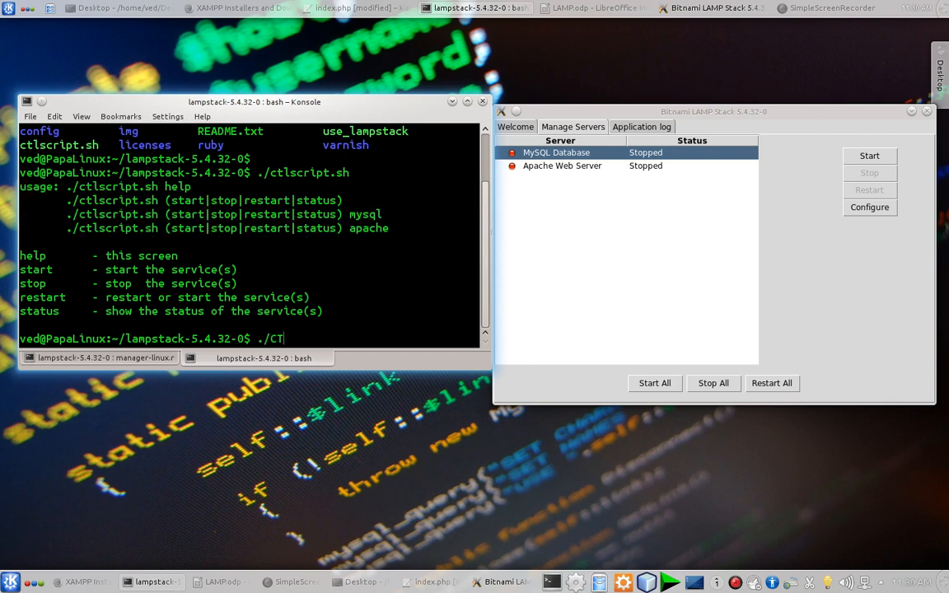
pyautogui.press('BackSpace')
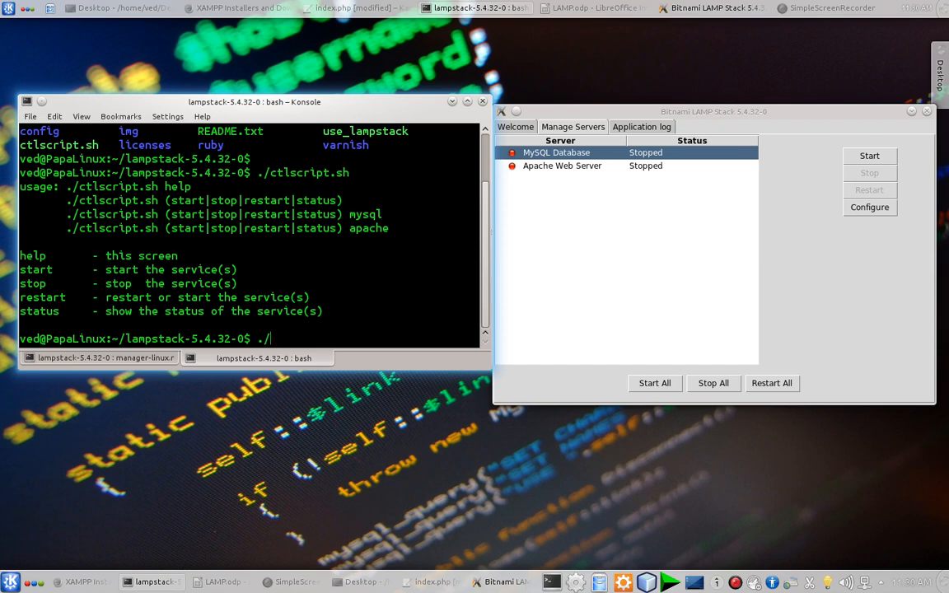
pyautogui.write('ctlscript.sh')
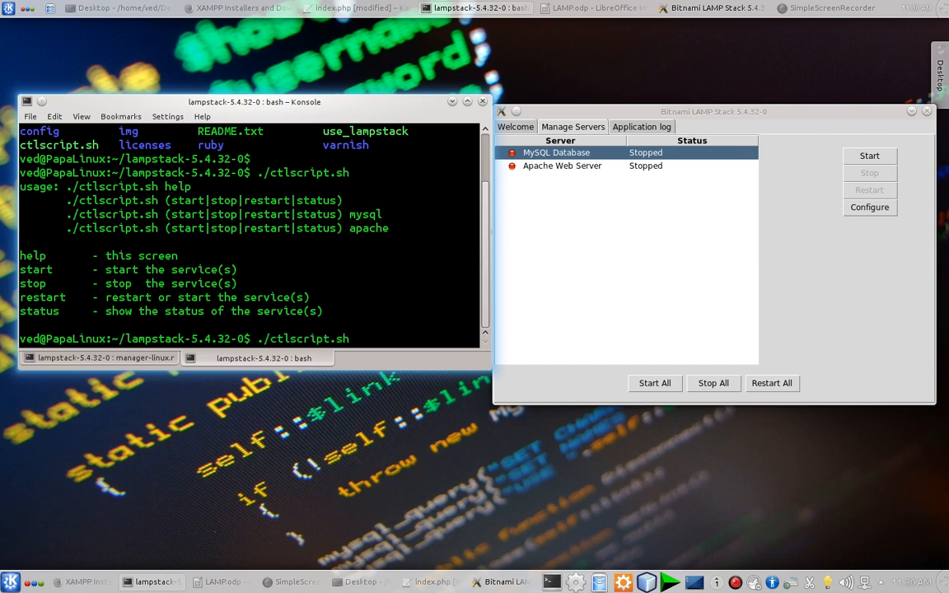
pyautogui.write('start apach')
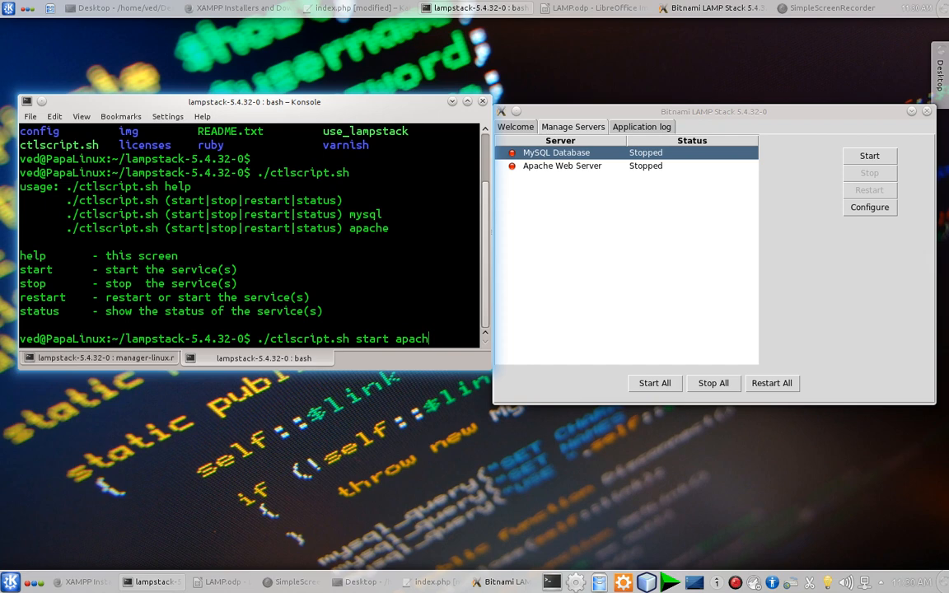
pyautogui.press('Return')
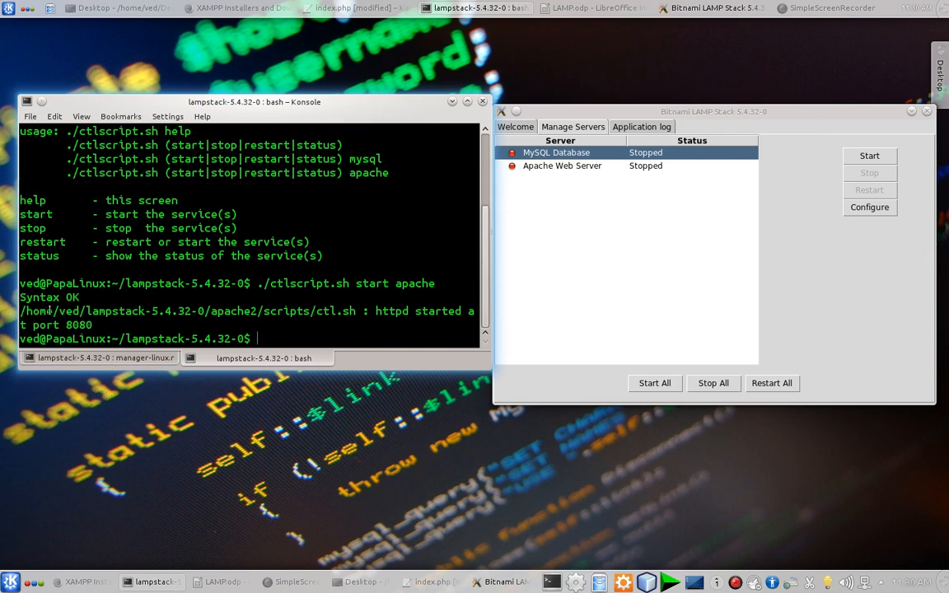
pyautogui.moveTo(653, 168)
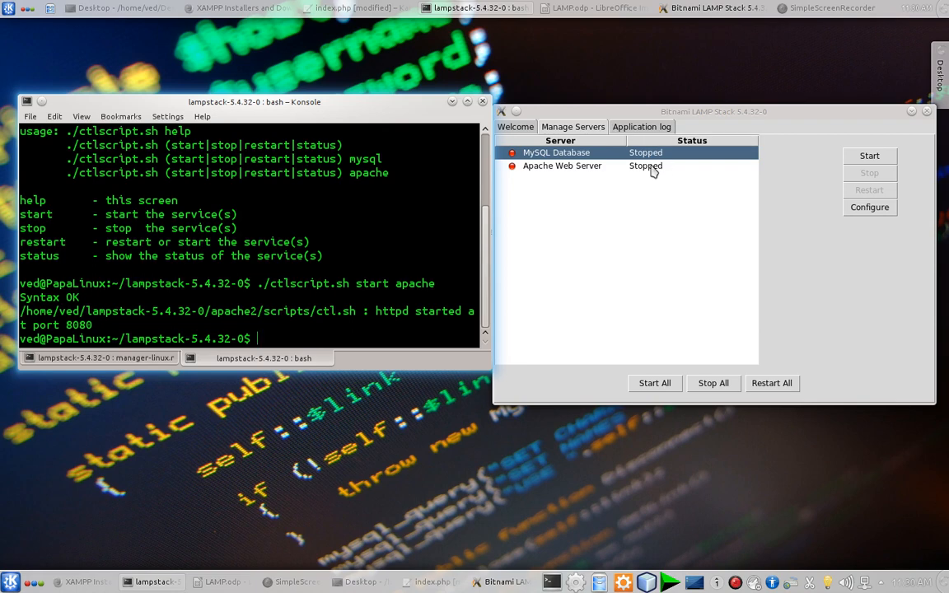
pyautogui.moveTo(553, 178)
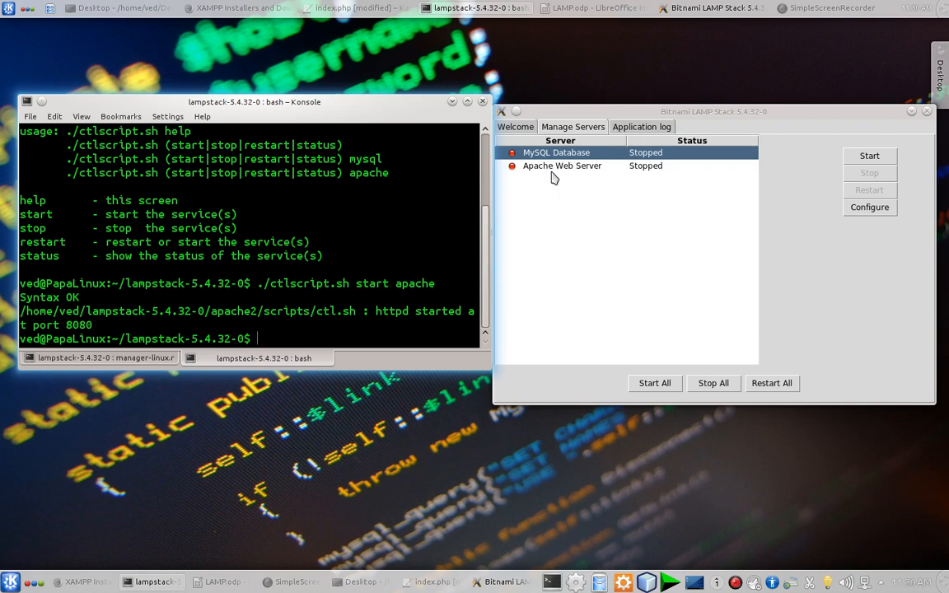
pyautogui.moveTo(320, 323)
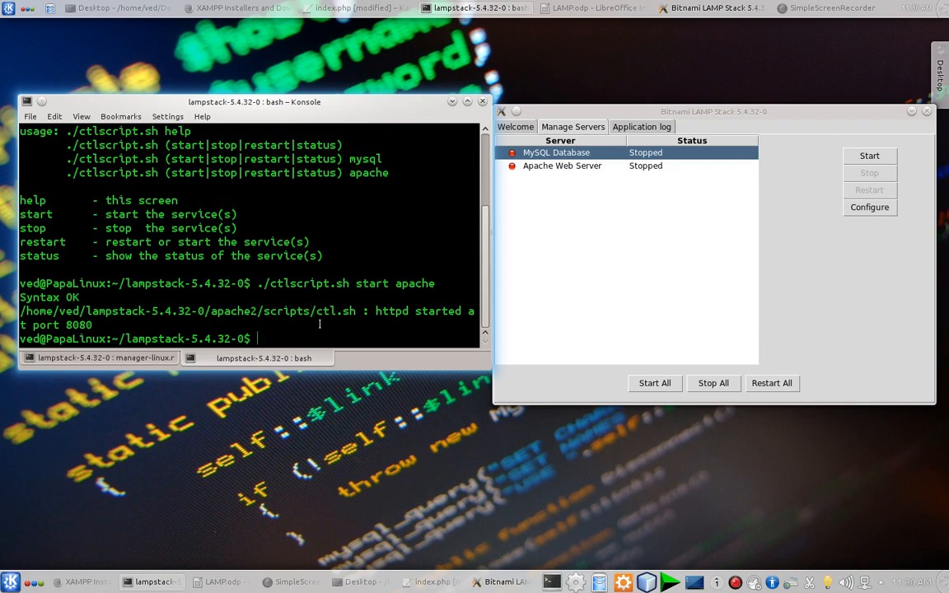
# Start MySQL with ./ctlscript.sh so both servers show Running, then go to Firefox
pyautogui.write('./ctlscript.sh start mysql')
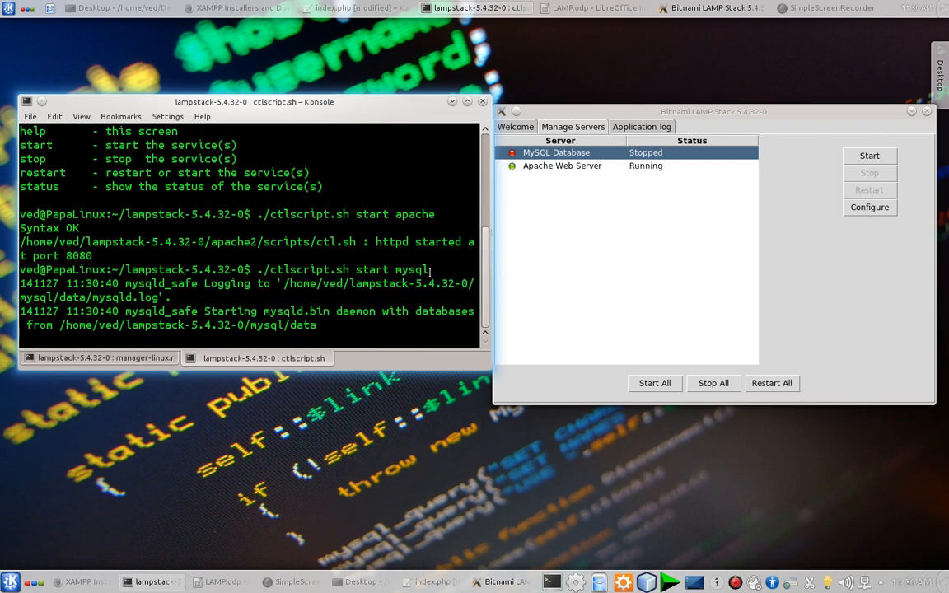
pyautogui.click(561, 165)
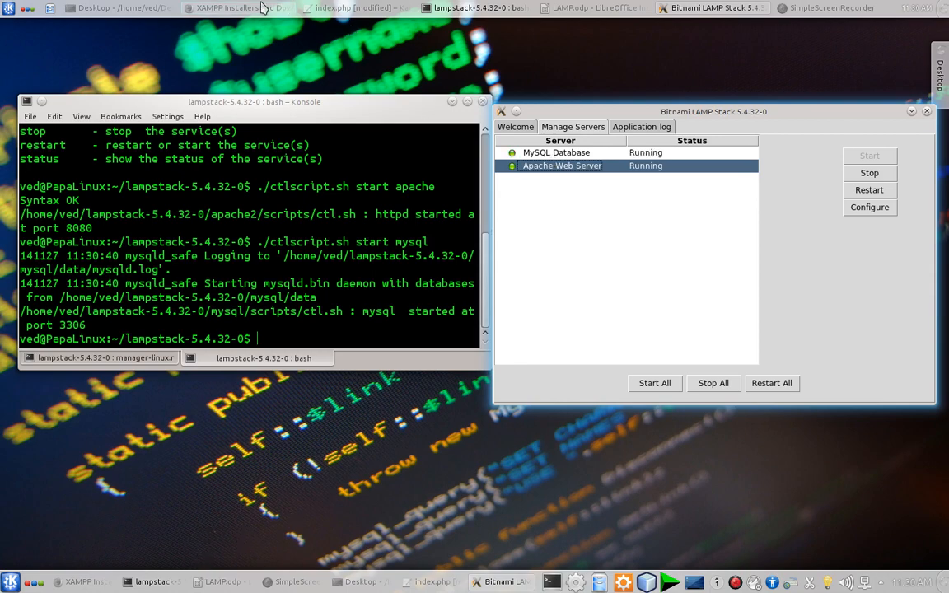
pyautogui.click(237, 7)
pyautogui.write('localhost:8080')
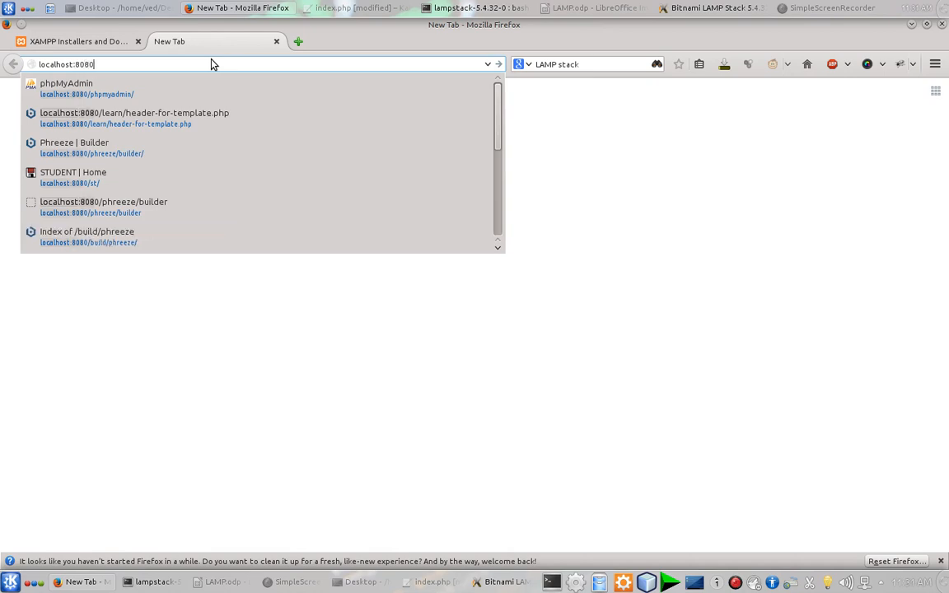
# Load localhost:8080 to show the Bitnami LAMP Stack welcome page
pyautogui.press('Return')
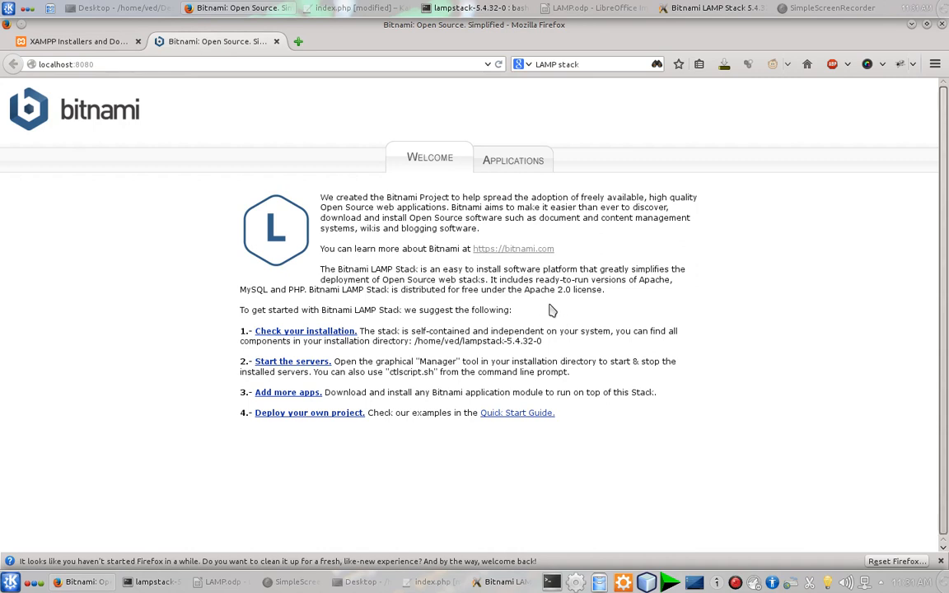
pyautogui.moveTo(512, 162)
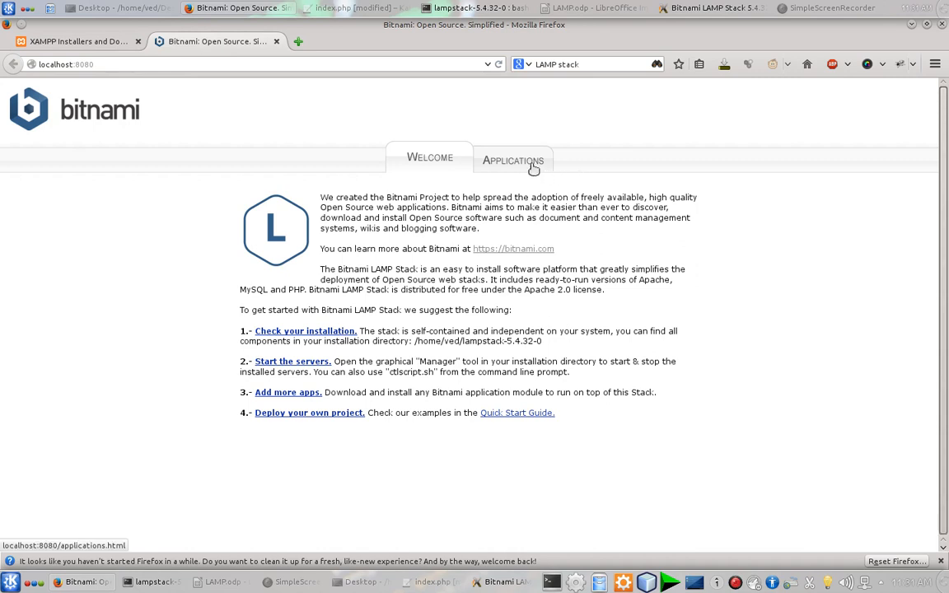
pyautogui.moveTo(568, 94)
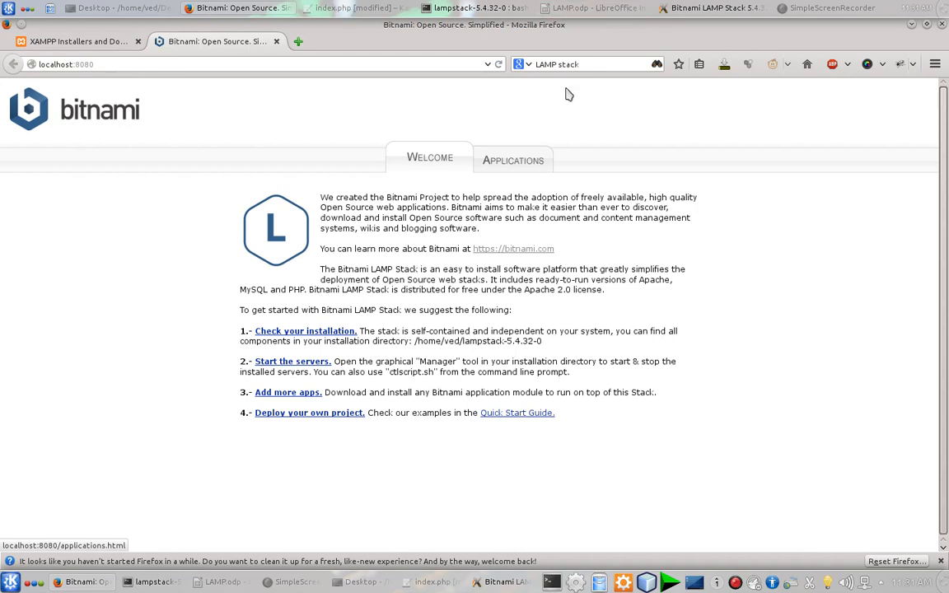
pyautogui.moveTo(72, 86)
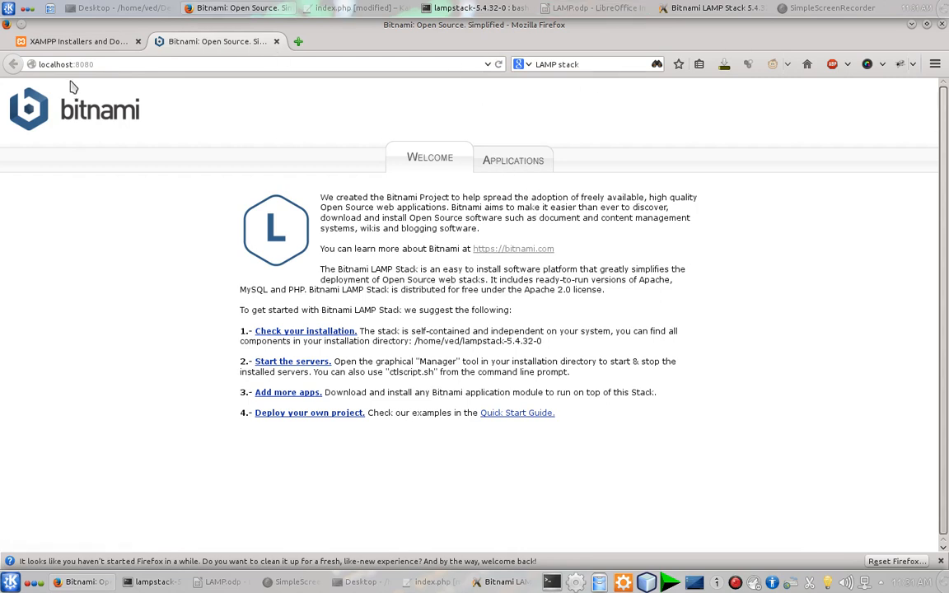
pyautogui.moveTo(159, 129)
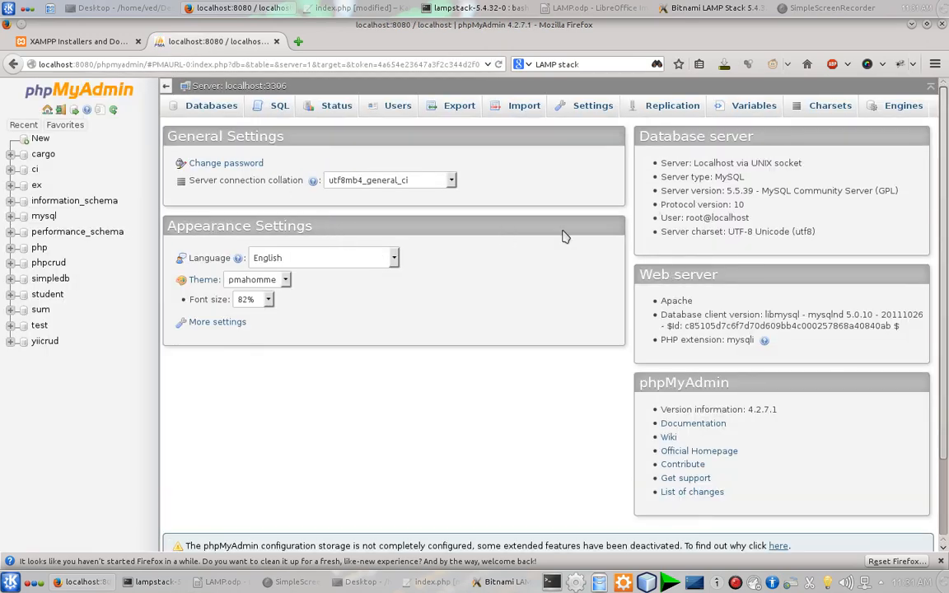
pyautogui.moveTo(229, 160)
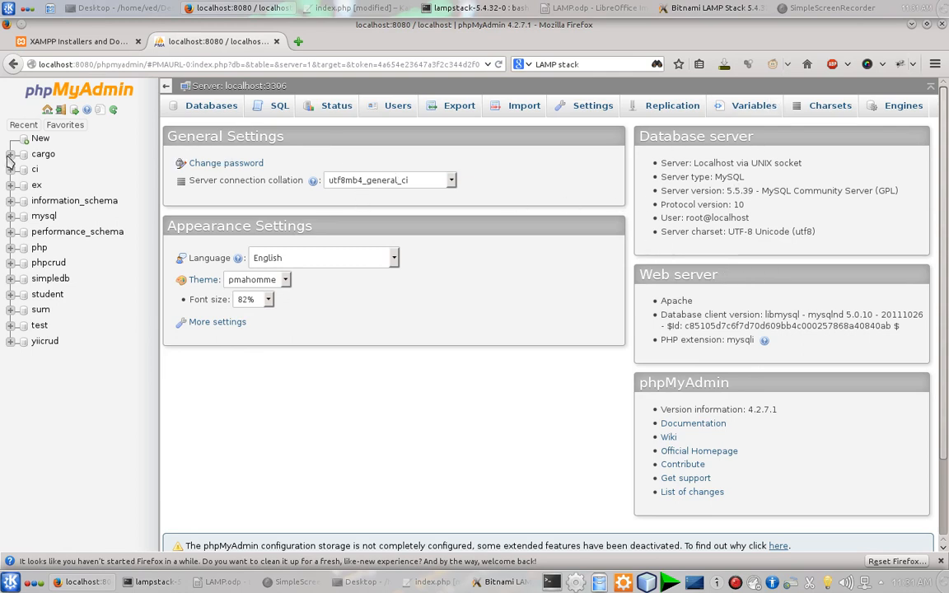
pyautogui.moveTo(147, 56)
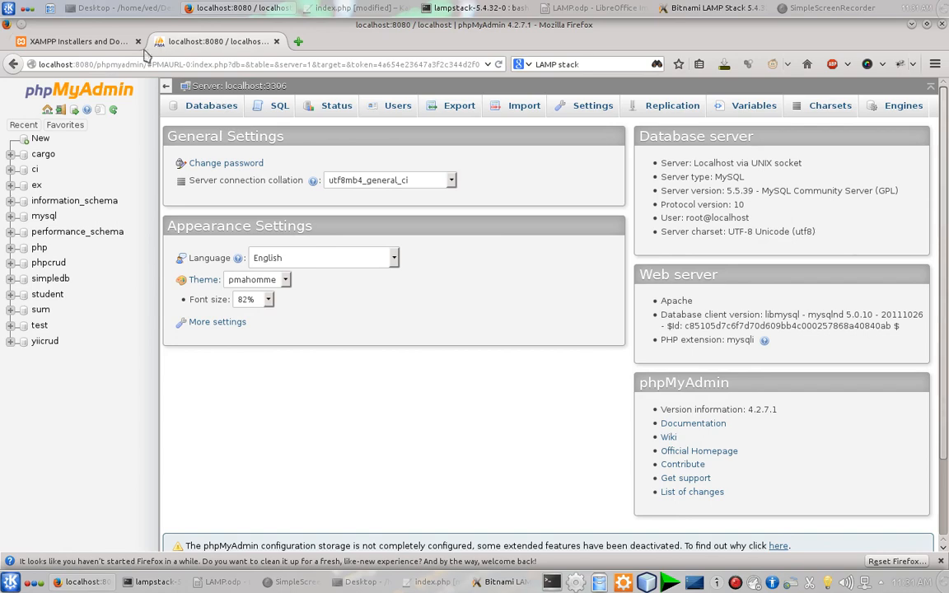
# Load localhost:8080/phpmyadmin showing the database list and server details
pyautogui.click(74, 42)
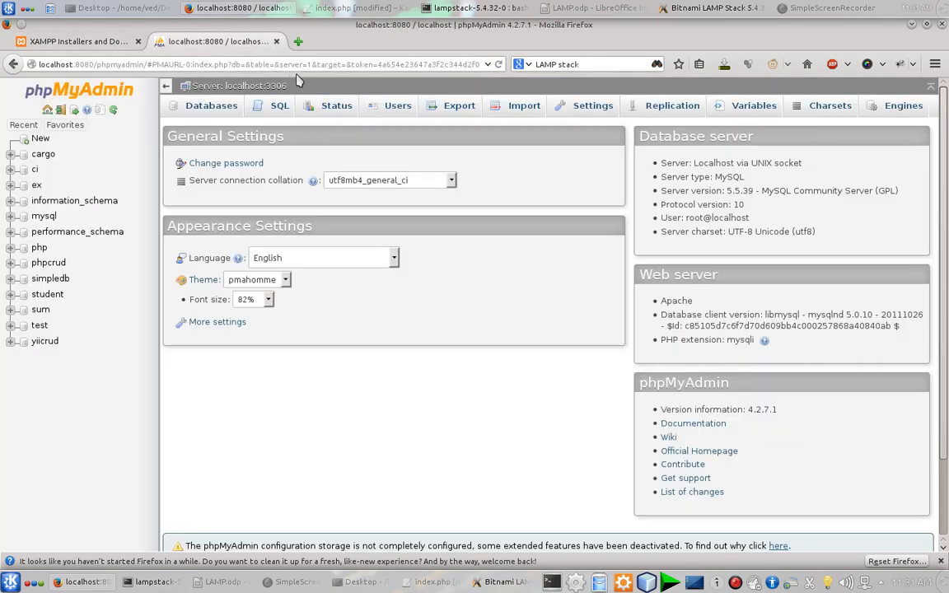
pyautogui.moveTo(296, 41)
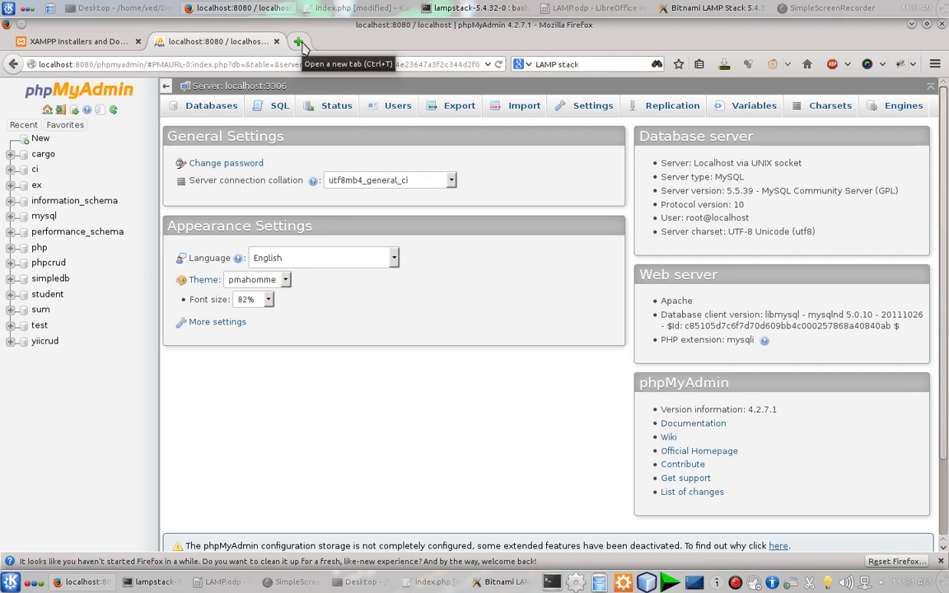
pyautogui.moveTo(326, 33)
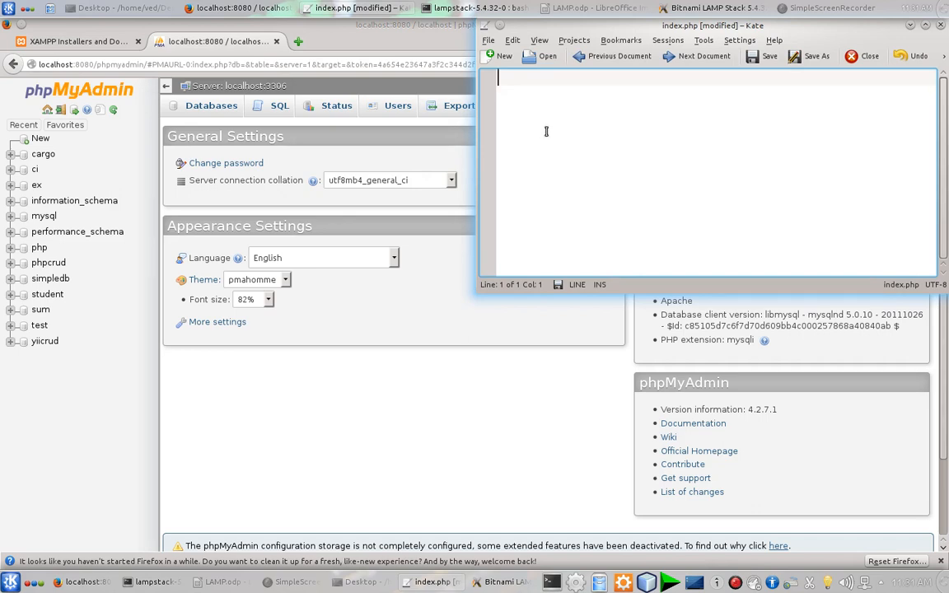
pyautogui.moveTo(567, 126)
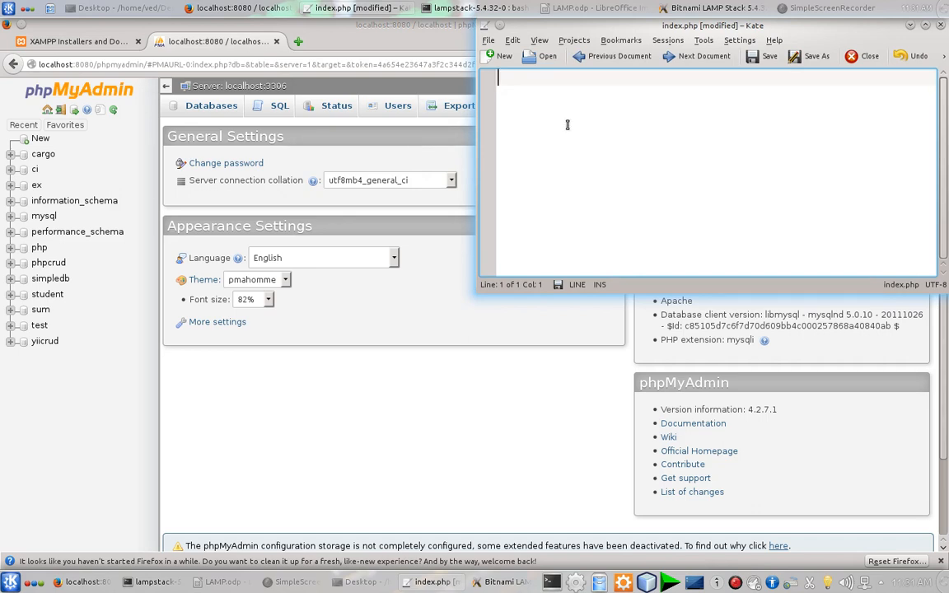
# Write a PHP block in index.php echoing 'Long Live Linux and Hail Open Source'
pyautogui.write('<?ph')
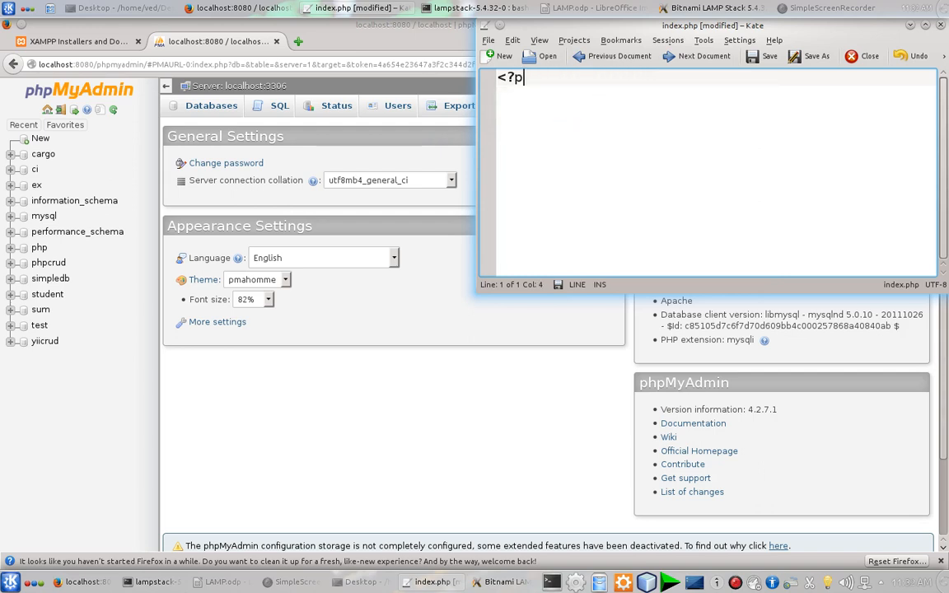
pyautogui.write('hp')
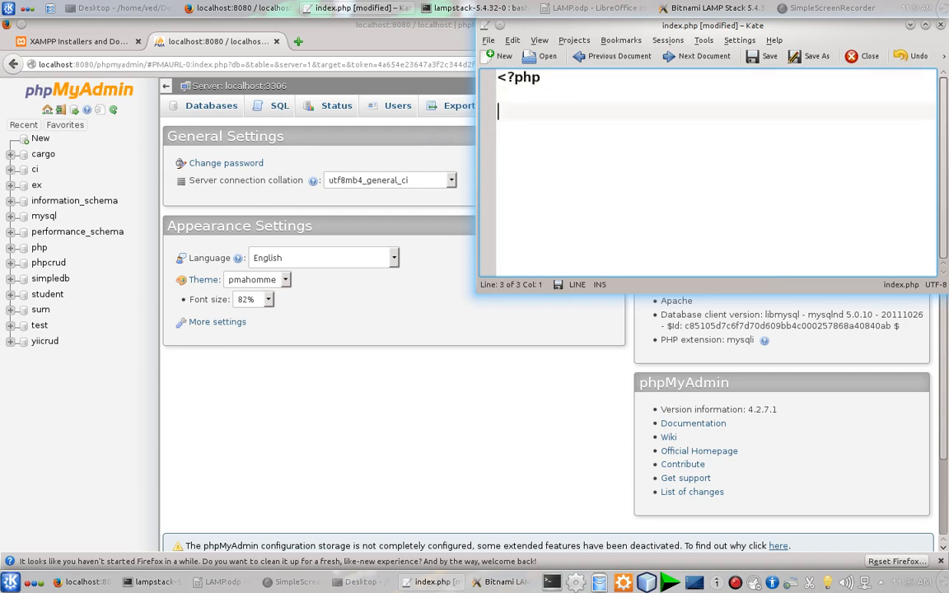
pyautogui.write('?>')
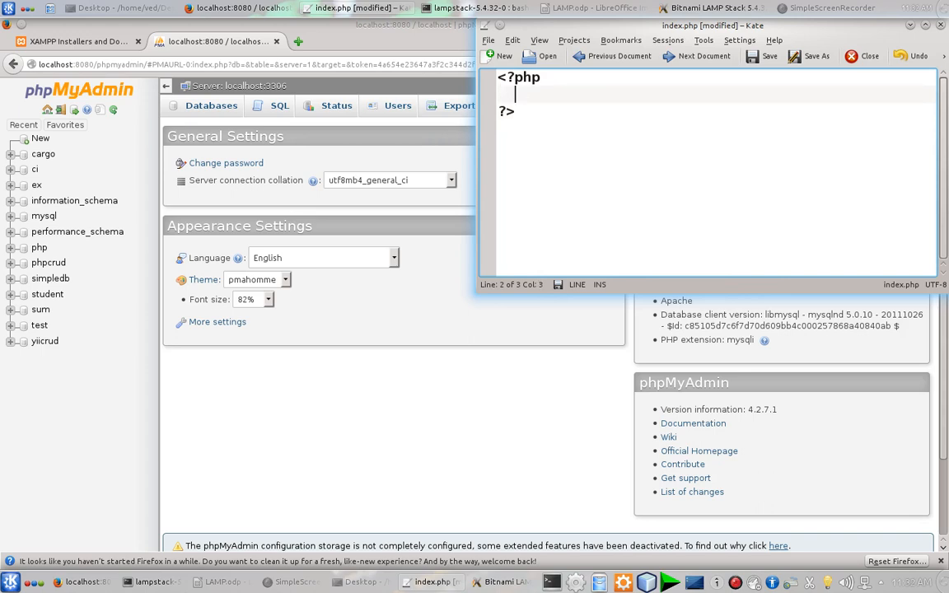
pyautogui.write("echo ''")
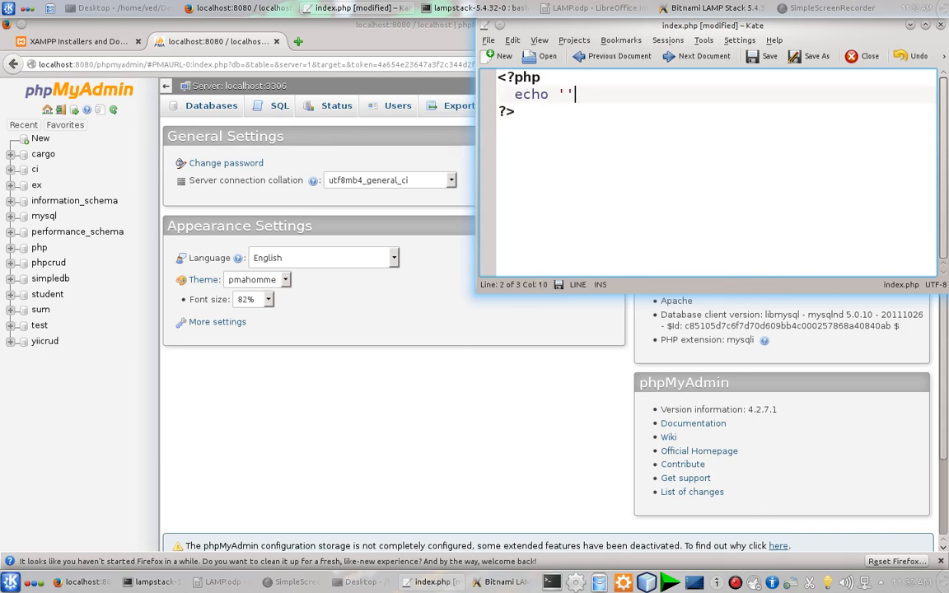
pyautogui.write('Lonh')
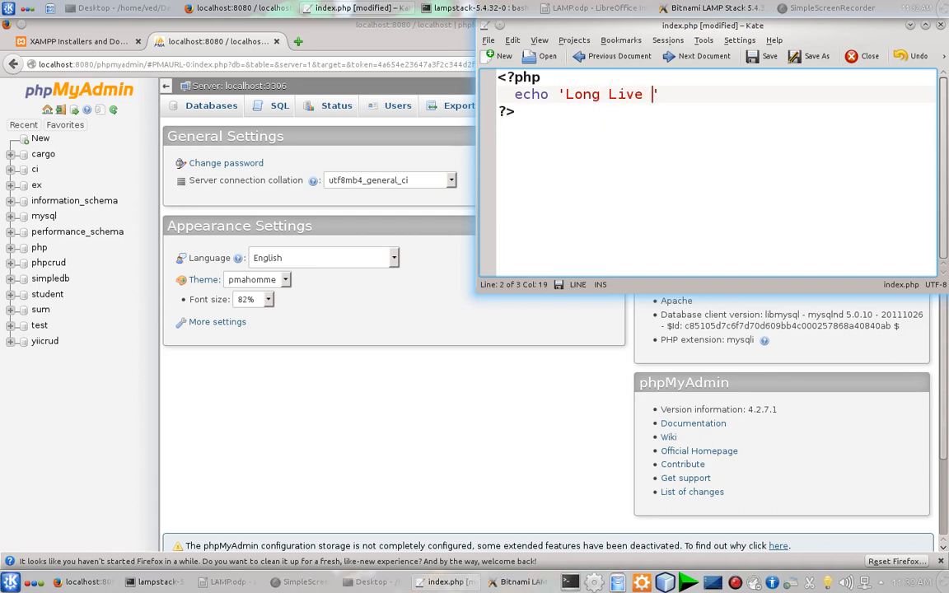
pyautogui.write('Linux and')
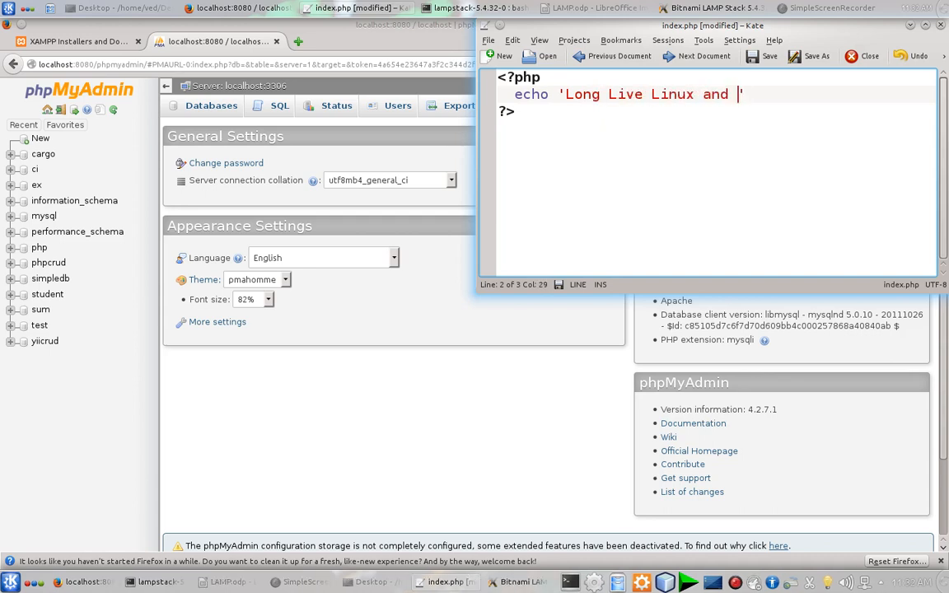
pyautogui.write('Hail Open Source')
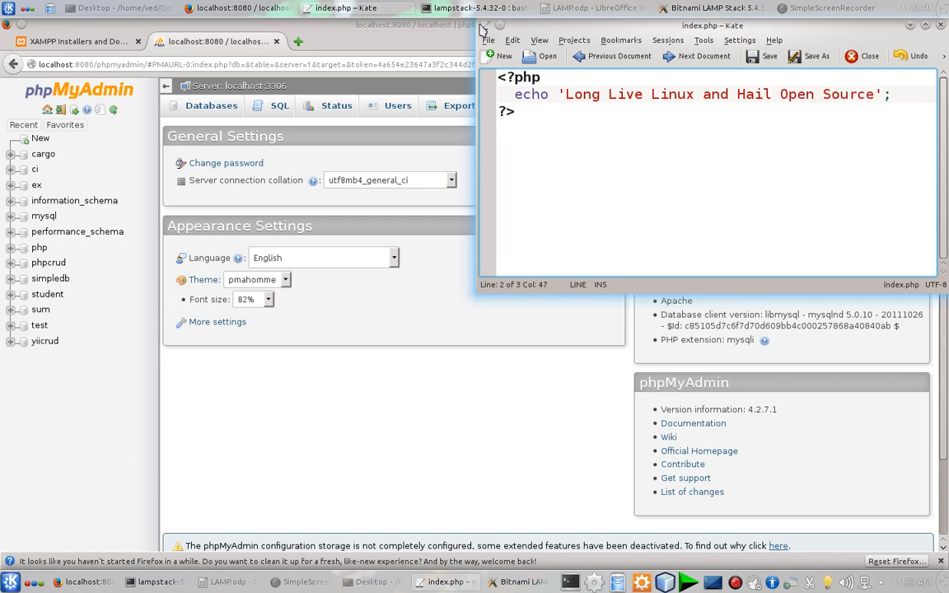
pyautogui.click(487, 40)
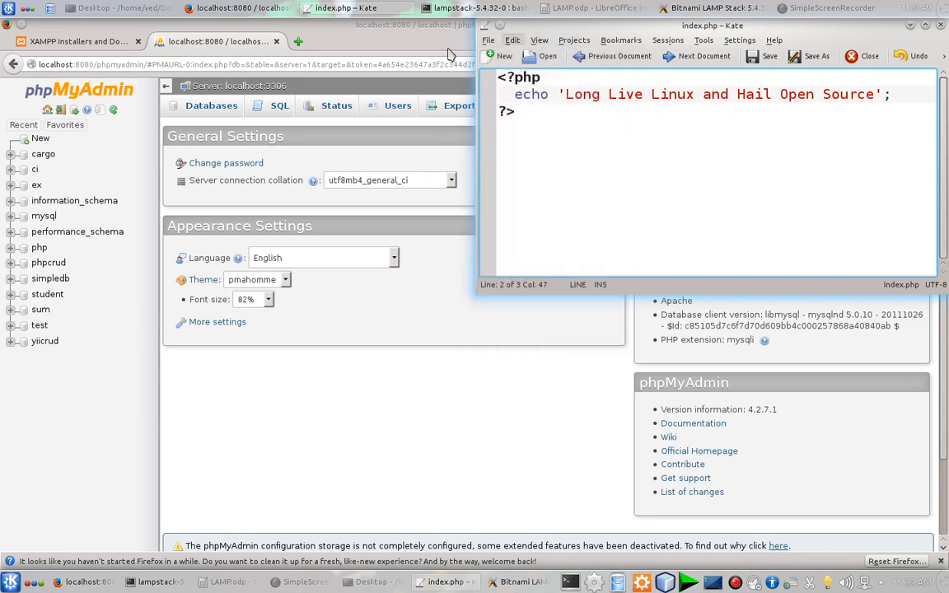
# Start Save As and browse into apache2 toward the htdocs folder
pyautogui.click(489, 40)
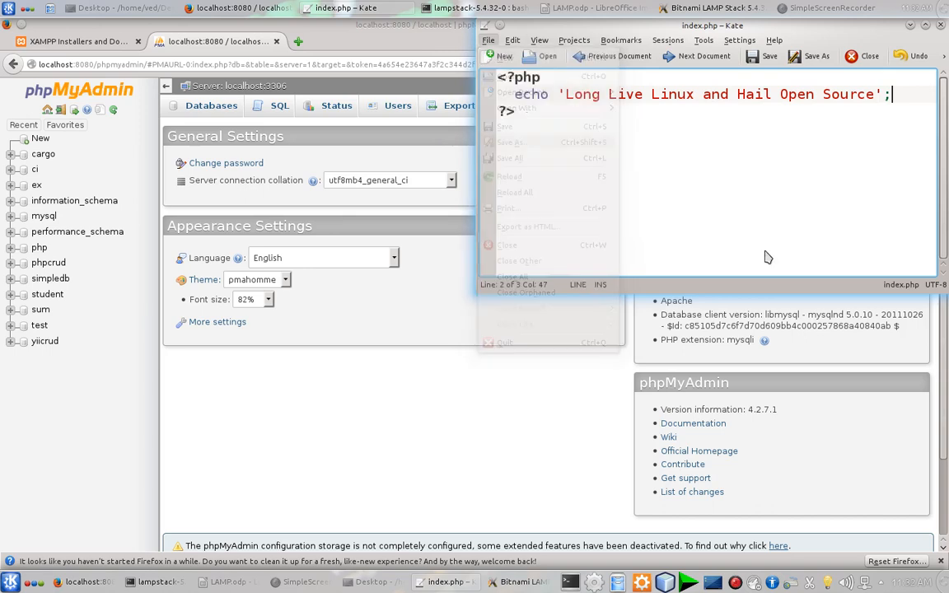
pyautogui.click(510, 142)
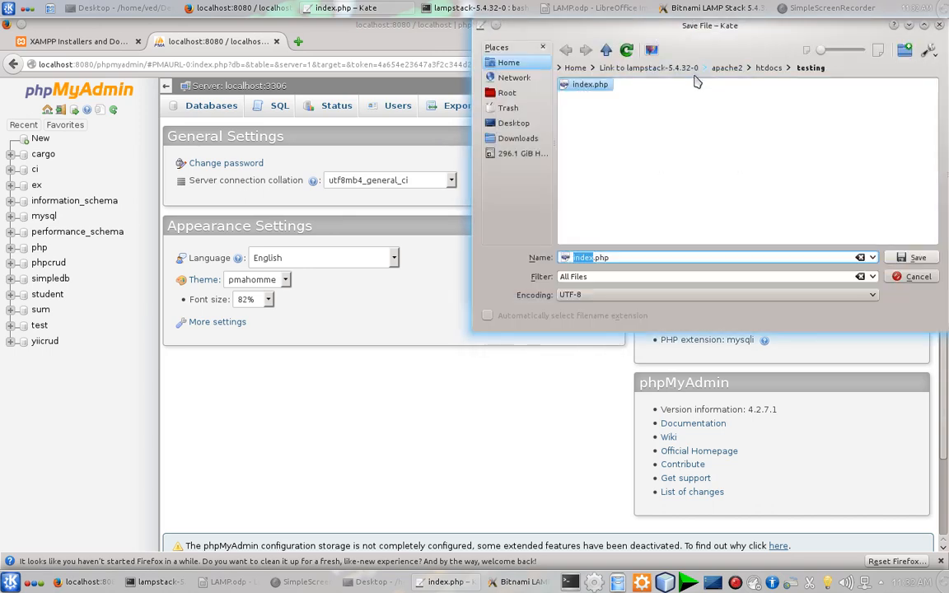
pyautogui.moveTo(735, 67)
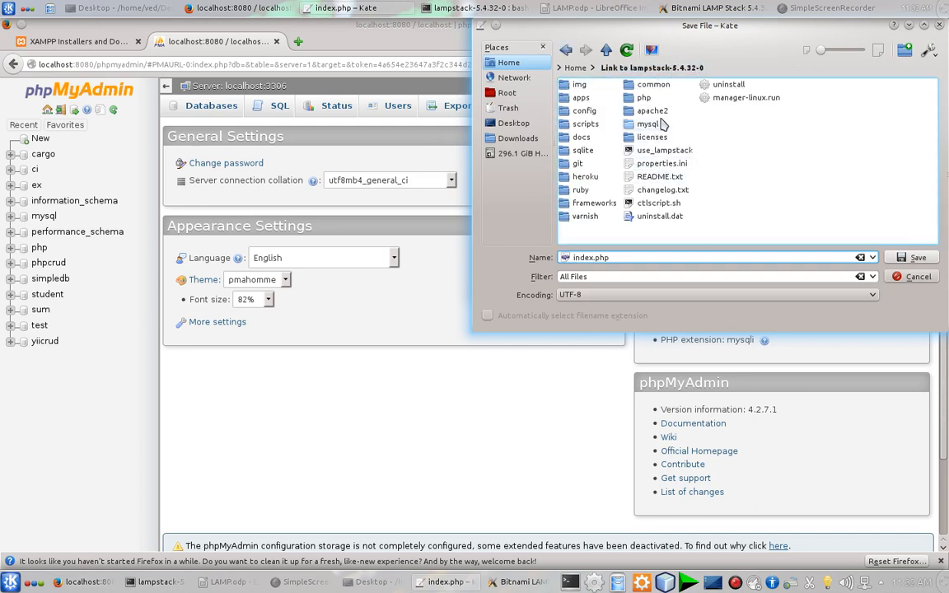
pyautogui.doubleClick(652, 111)
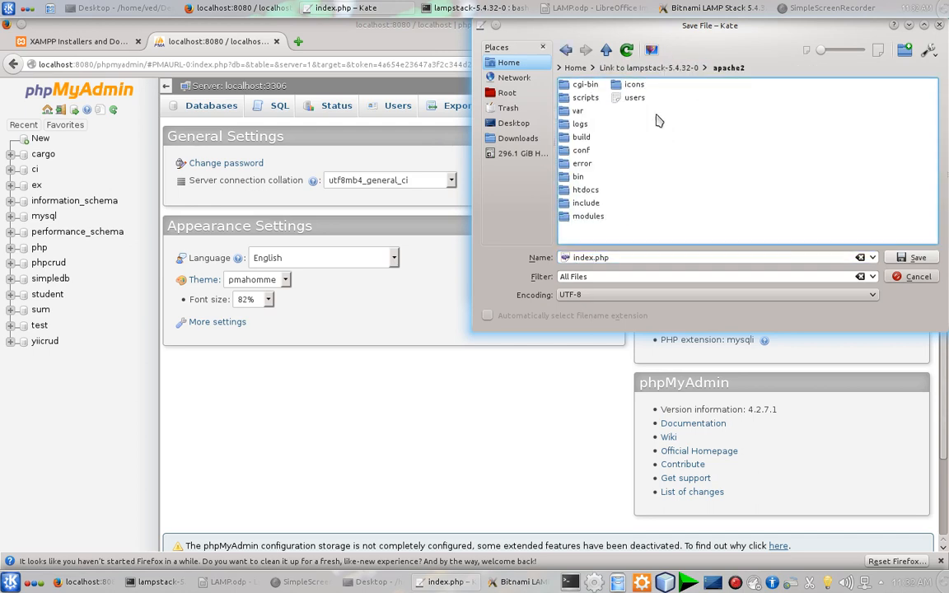
pyautogui.click(585, 189)
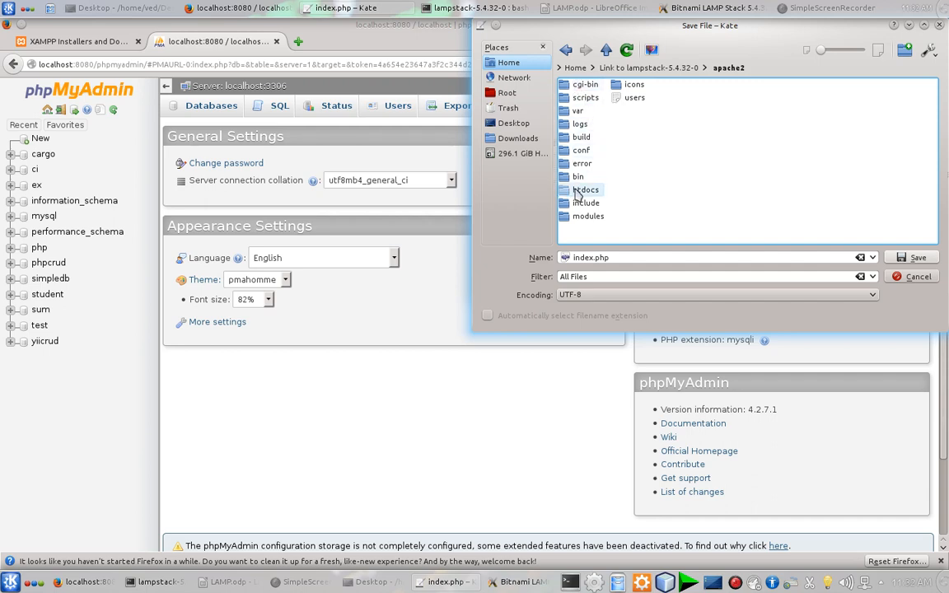
pyautogui.moveTo(601, 177)
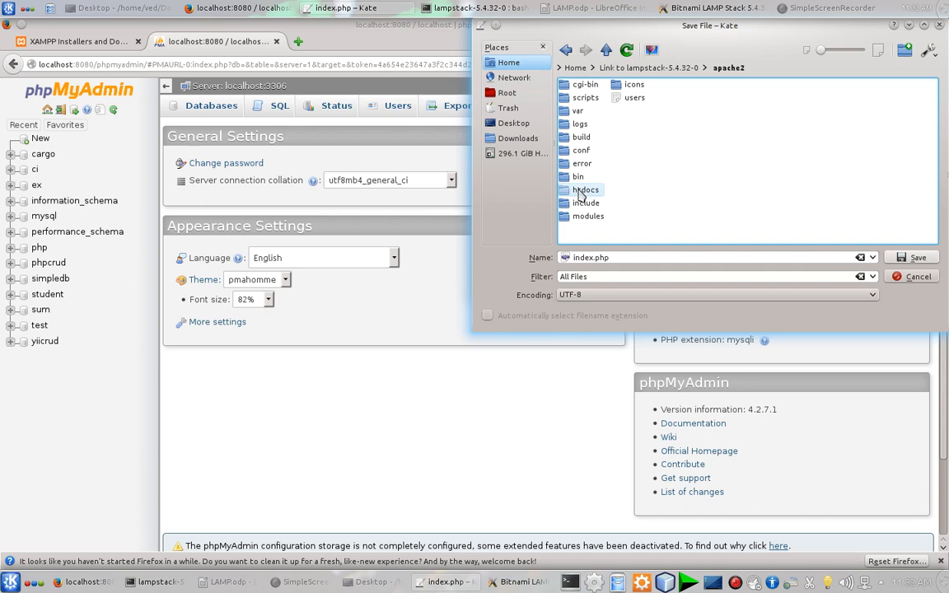
pyautogui.click(587, 190)
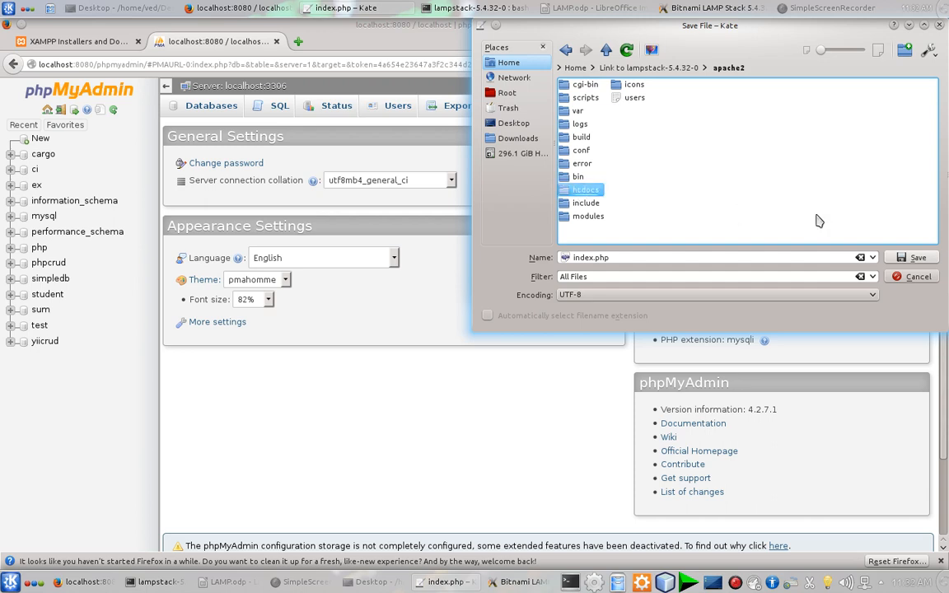
# Save index.php into htdocs/testing, overwriting the existing copy
pyautogui.doubleClick(586, 189)
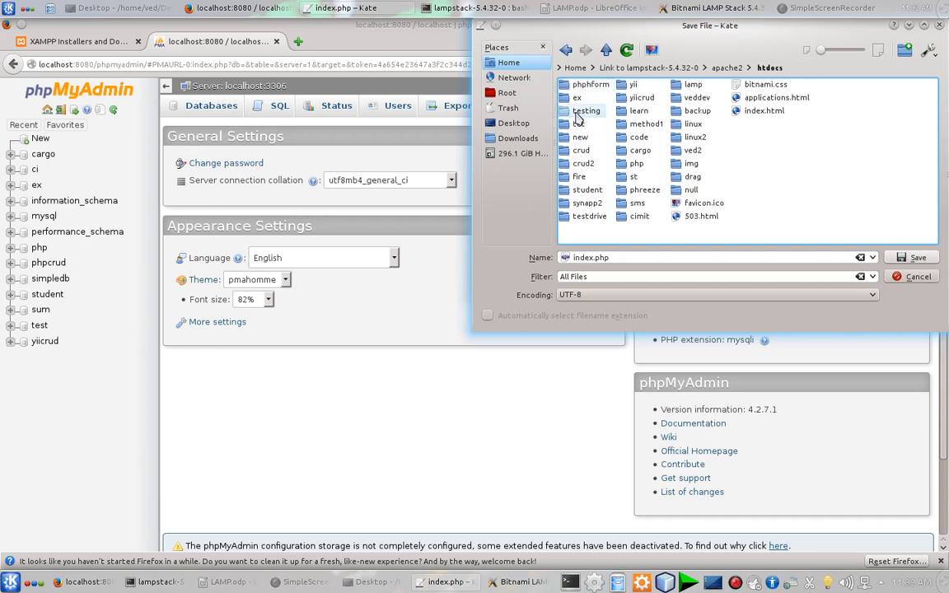
pyautogui.doubleClick(586, 111)
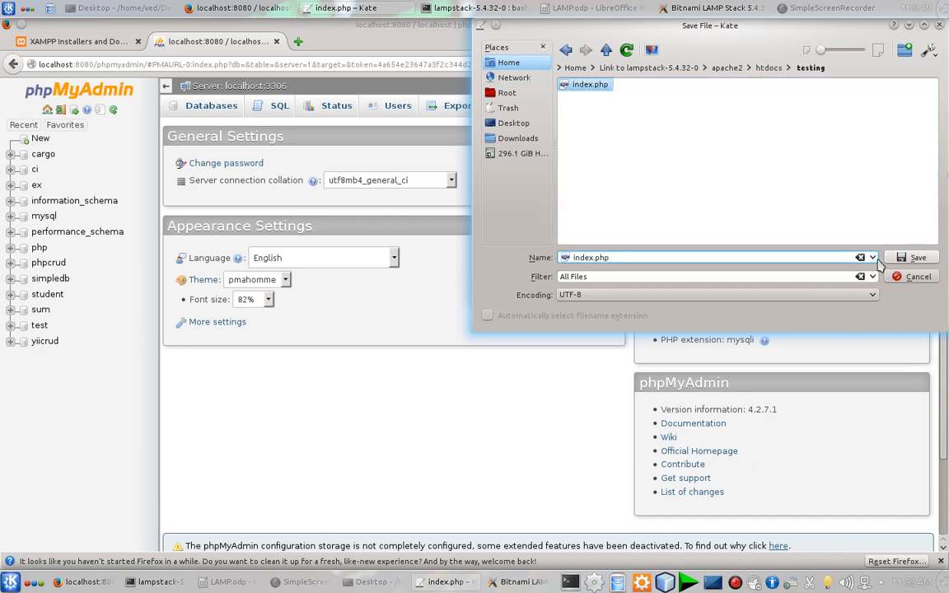
pyautogui.click(913, 257)
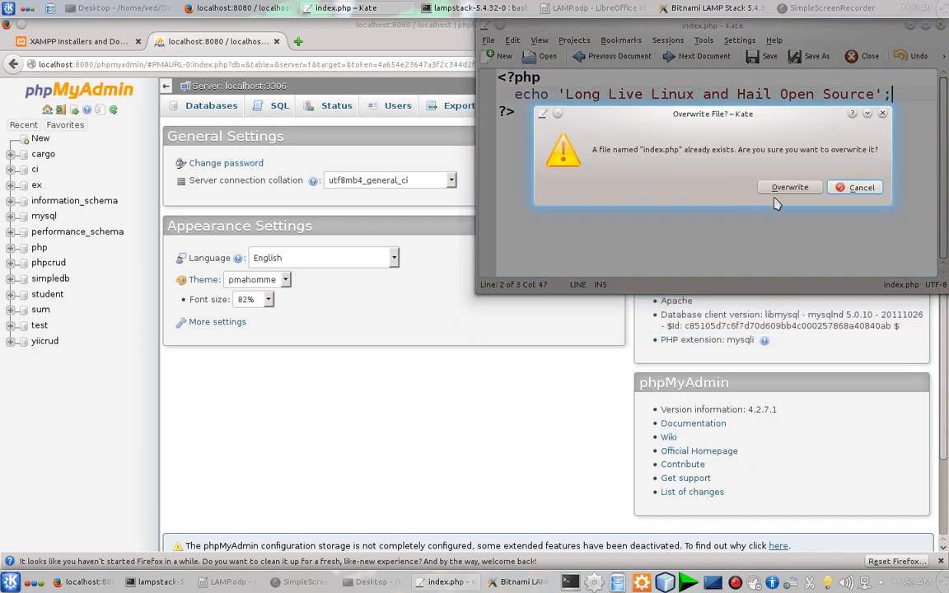
pyautogui.click(788, 188)
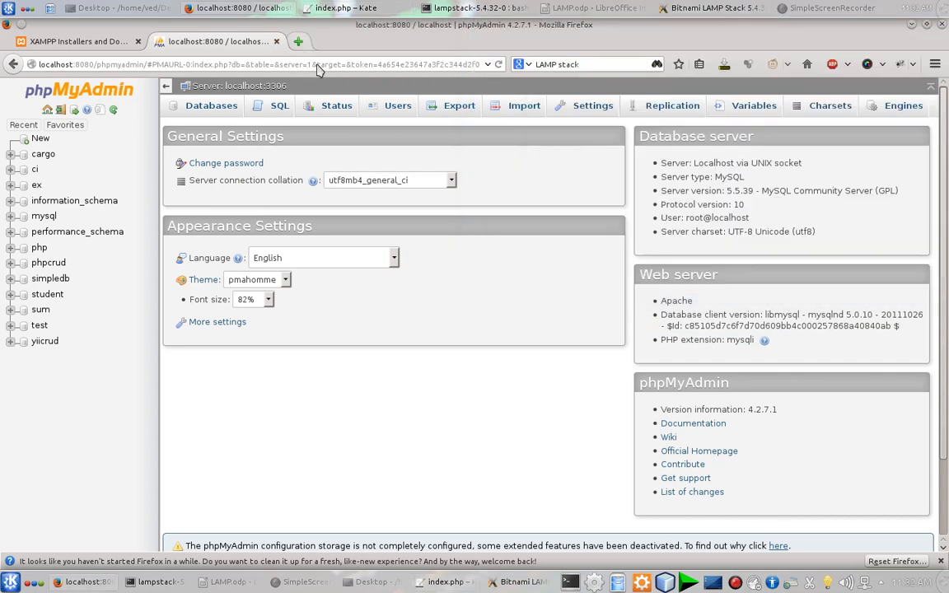
# Load localhost in a new Firefox tab
pyautogui.click(298, 41)
pyautogui.write('localhost')
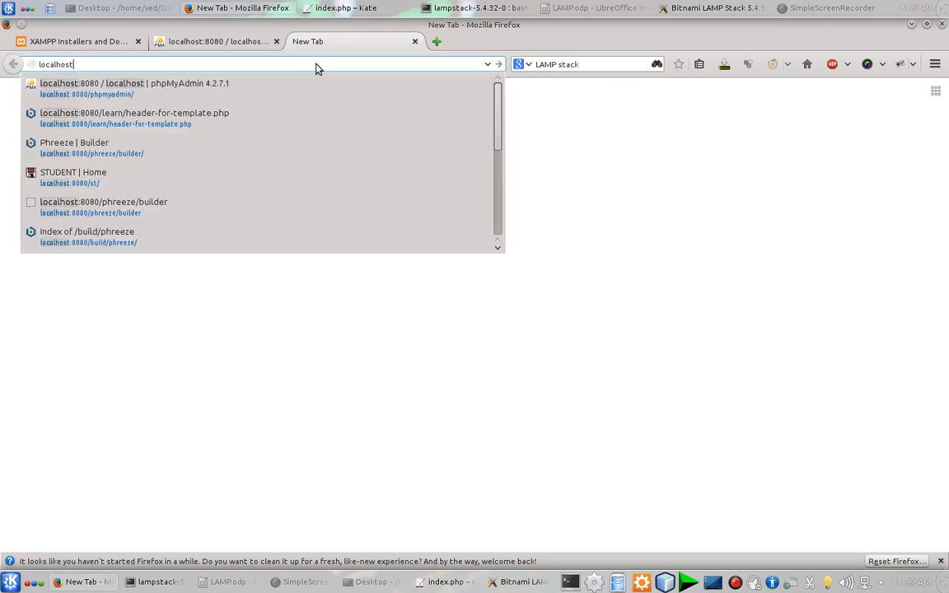
pyautogui.press('Return')
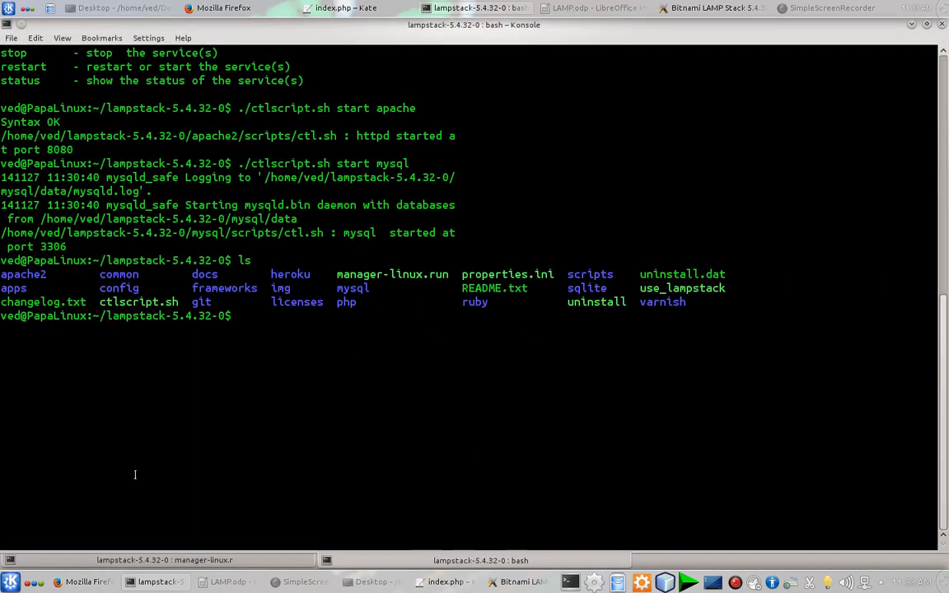
# Change into the mysql bin folder and launch ./mysql -u root to reach the mysql> prompt
pyautogui.doubleClick(352, 286)
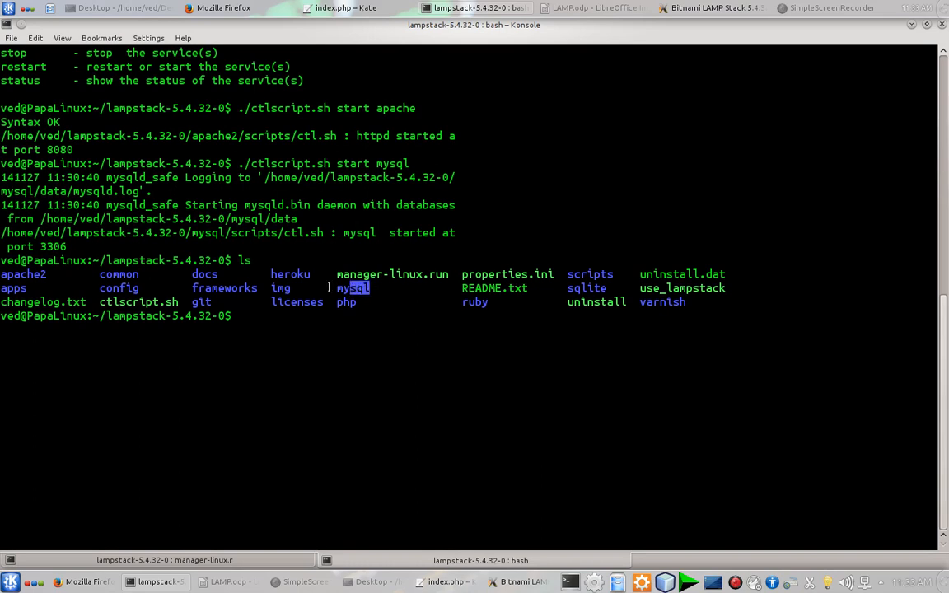
pyautogui.write('c')
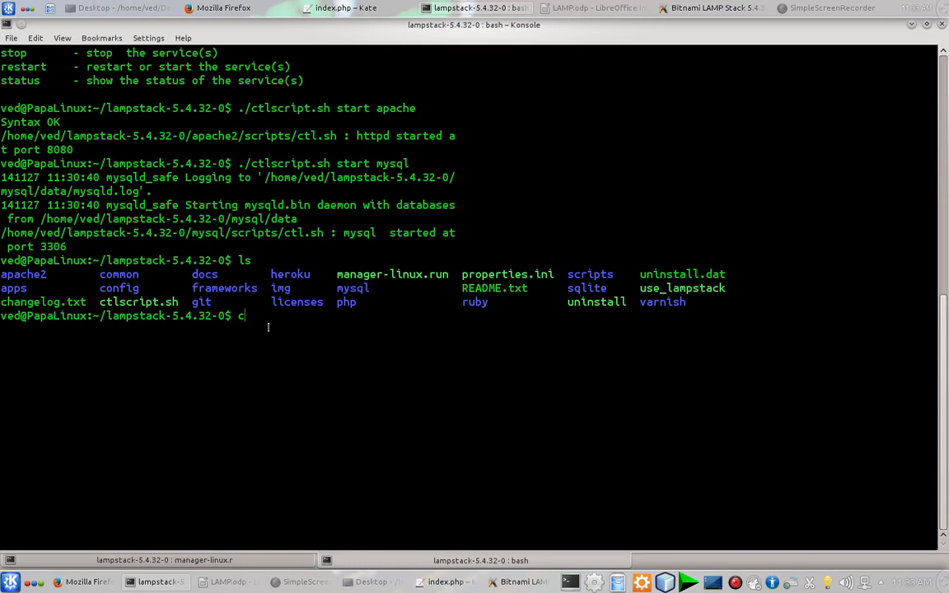
pyautogui.write('d mysql')
pyautogui.write('cd bin')
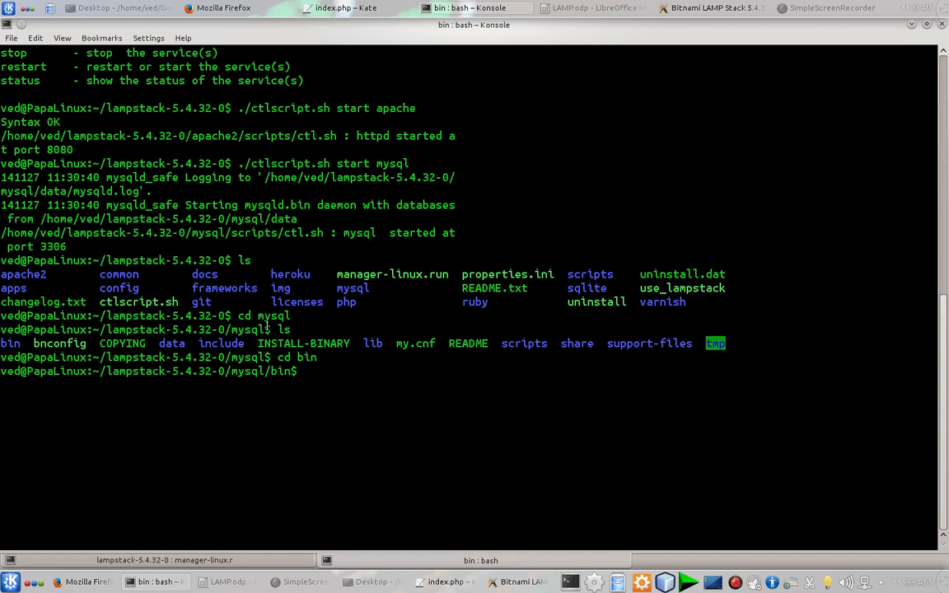
pyautogui.write('./mys')
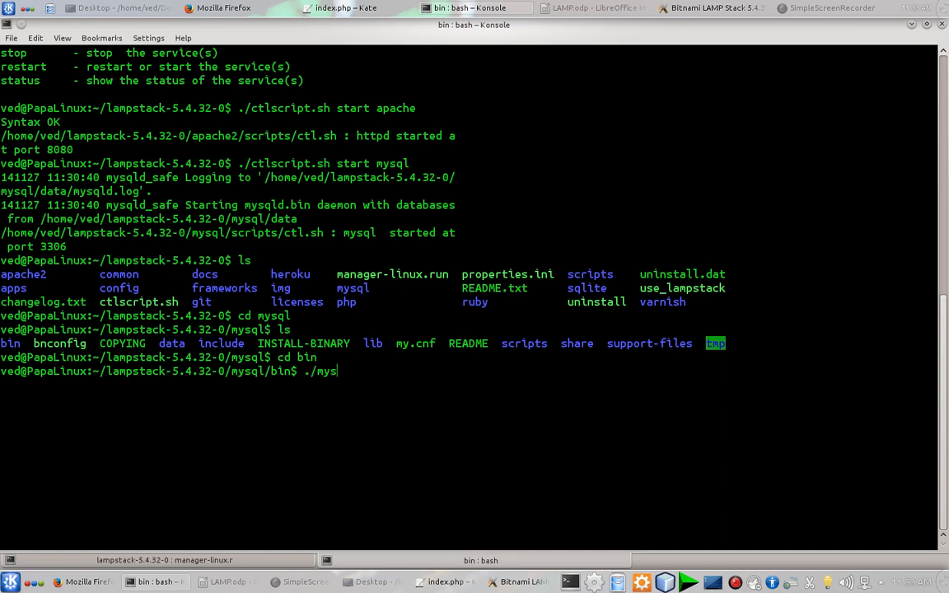
pyautogui.write('ql')
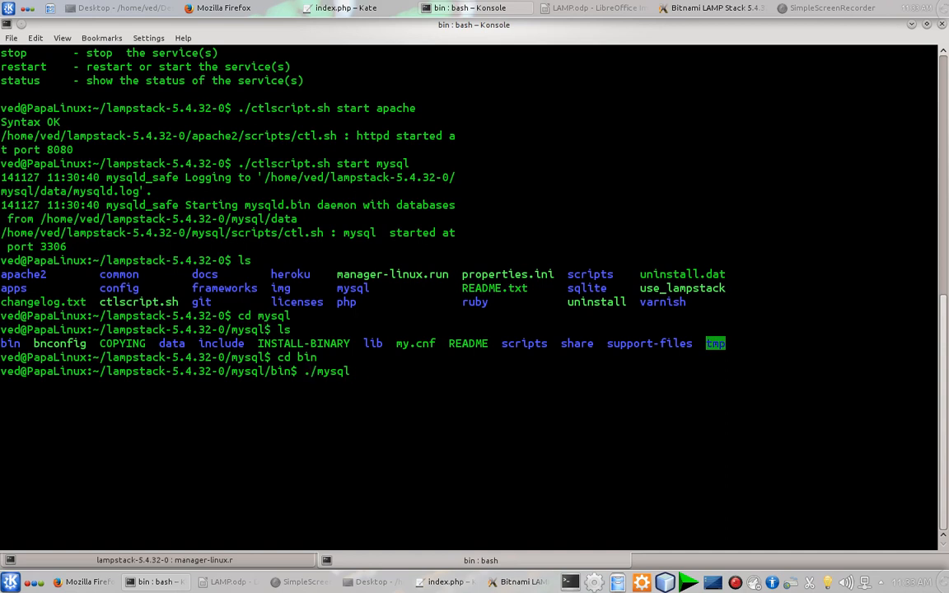
pyautogui.write('-u r')
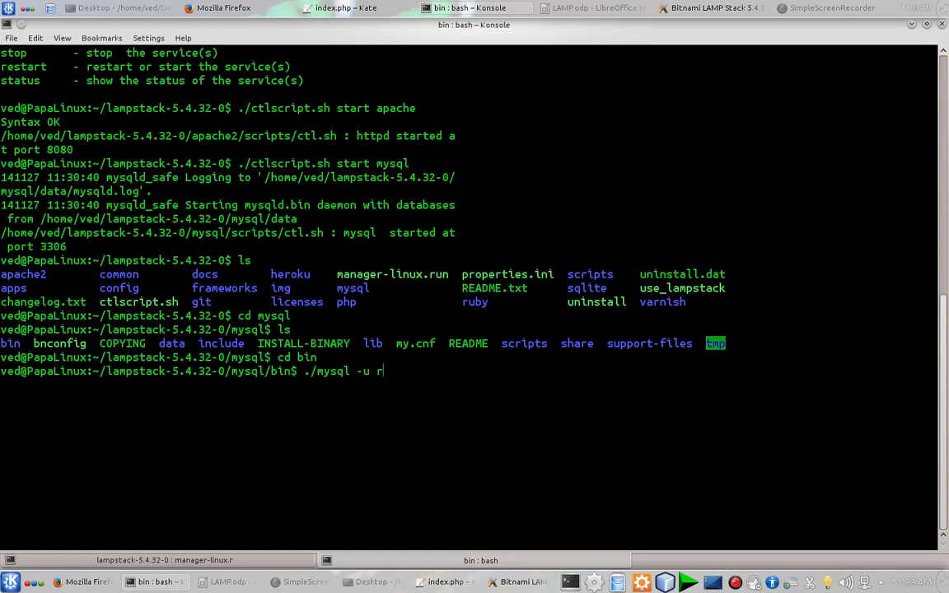
pyautogui.press('Return')
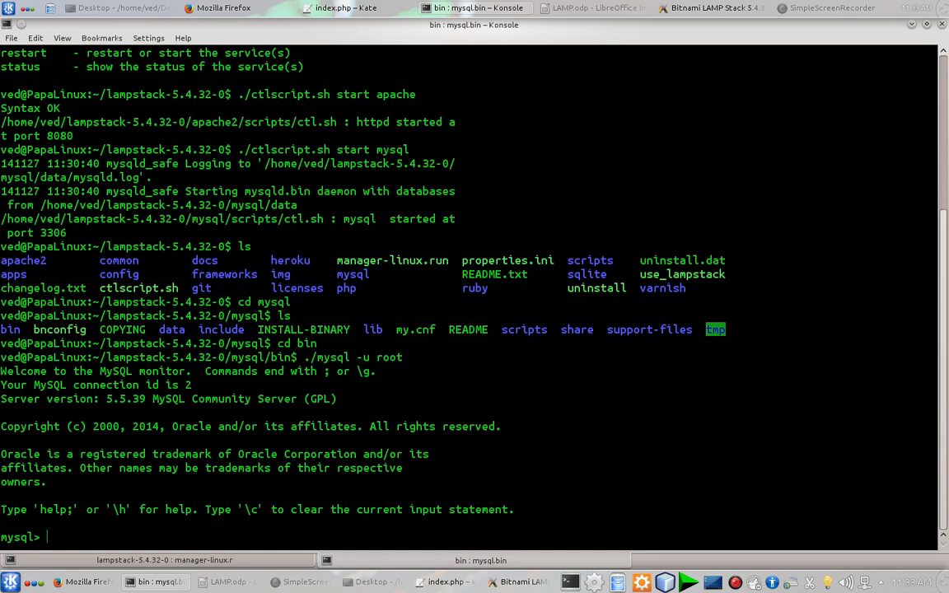
pyautogui.moveTo(109, 527)
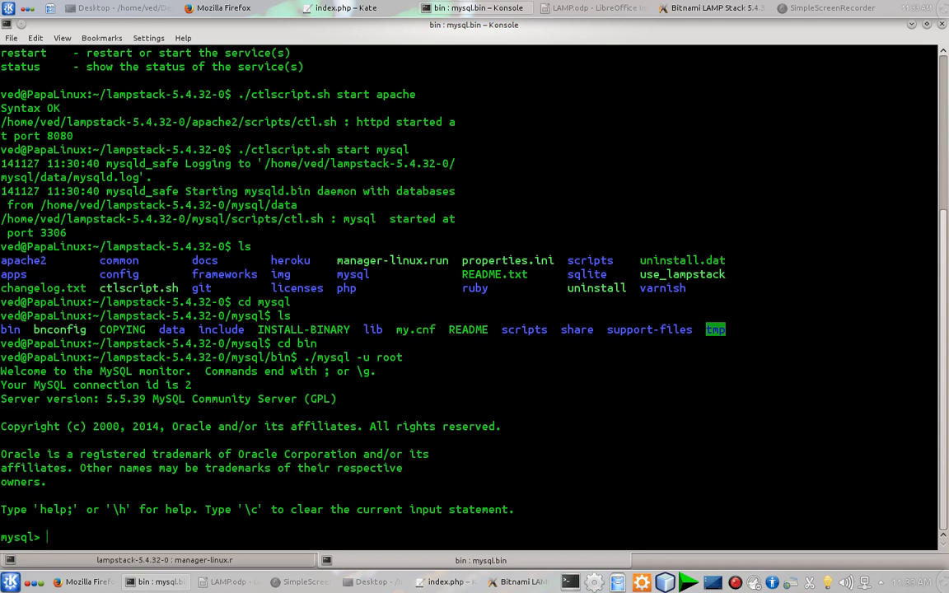
# List all databases on the server with show databases; (13 databases appear)
pyautogui.write('show da')
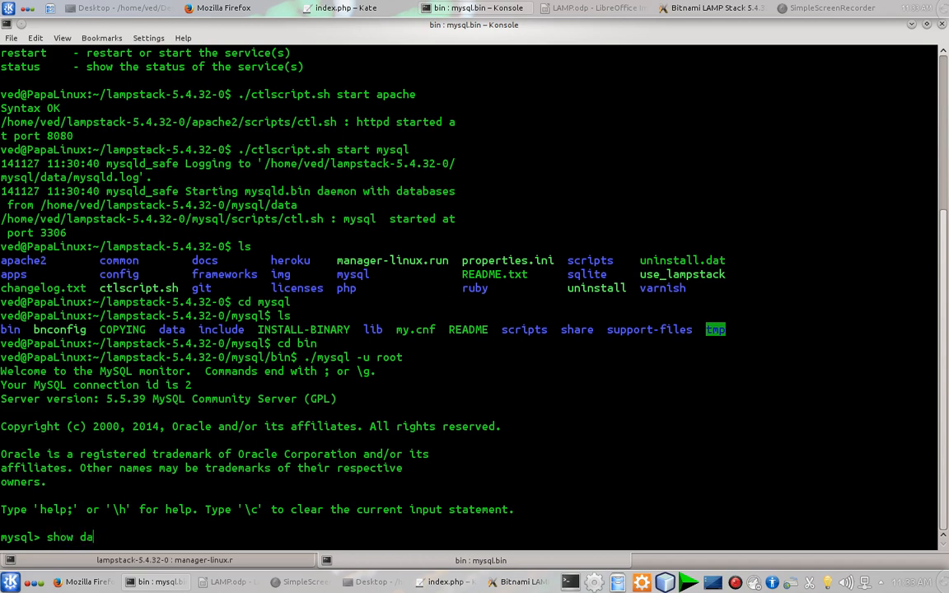
pyautogui.write('tabas')
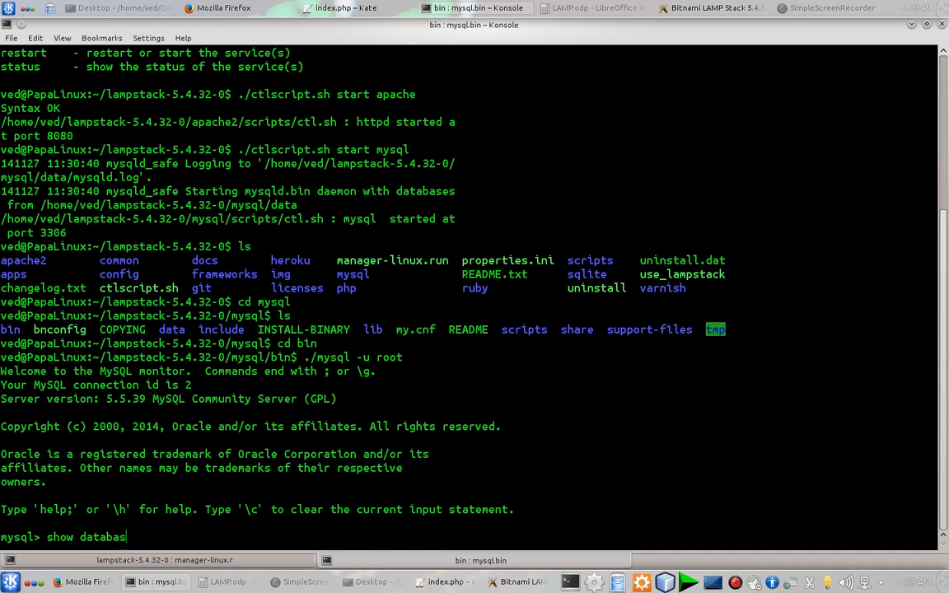
pyautogui.press('Return')
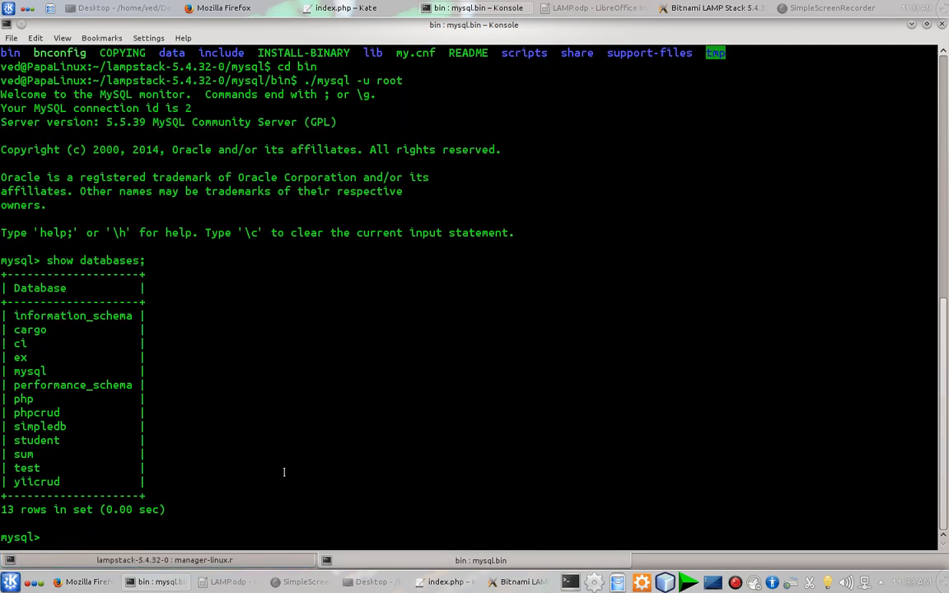
# Switch the current database to yiicrud with use yiicrud
pyautogui.write('cd')
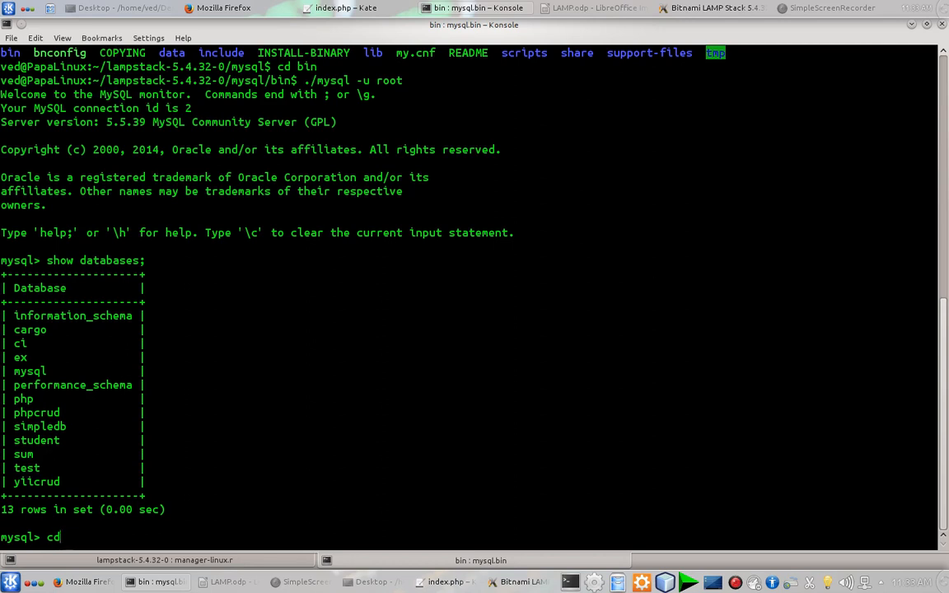
pyautogui.write('use')
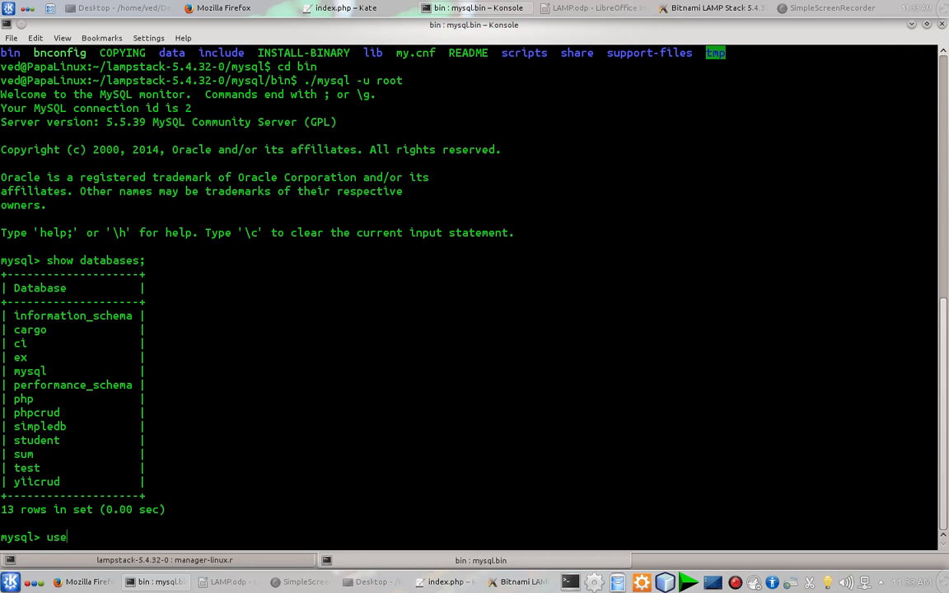
pyautogui.write('yii')
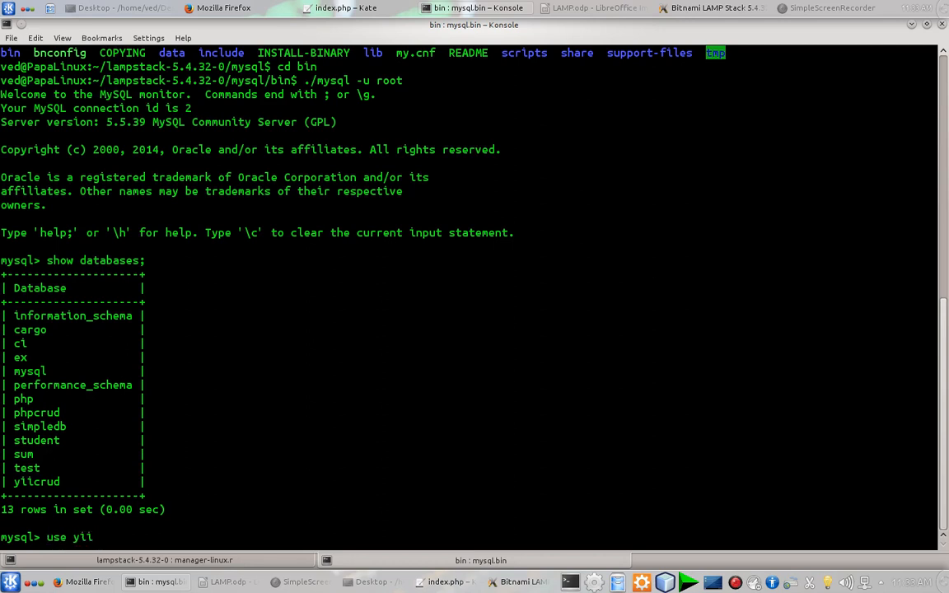
pyautogui.write('crud')
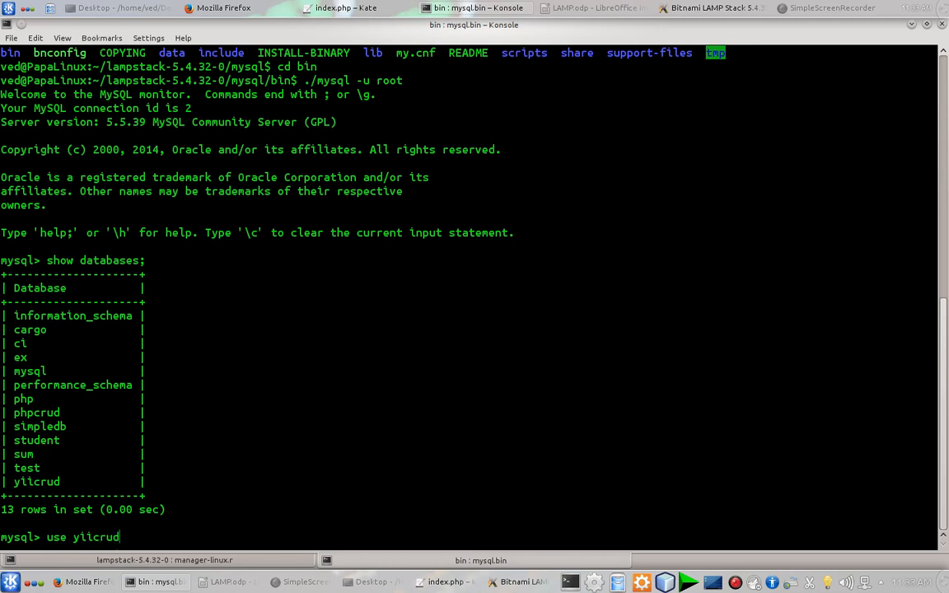
pyautogui.press('Return')
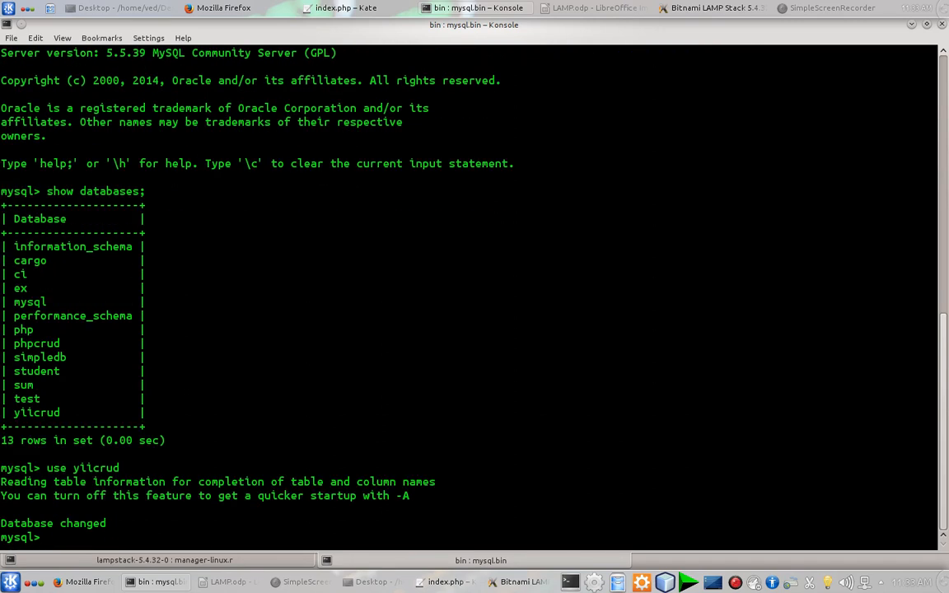
# Discard the half-typed describe command and minimize the terminal to reveal Firefox
pyautogui.write('de')
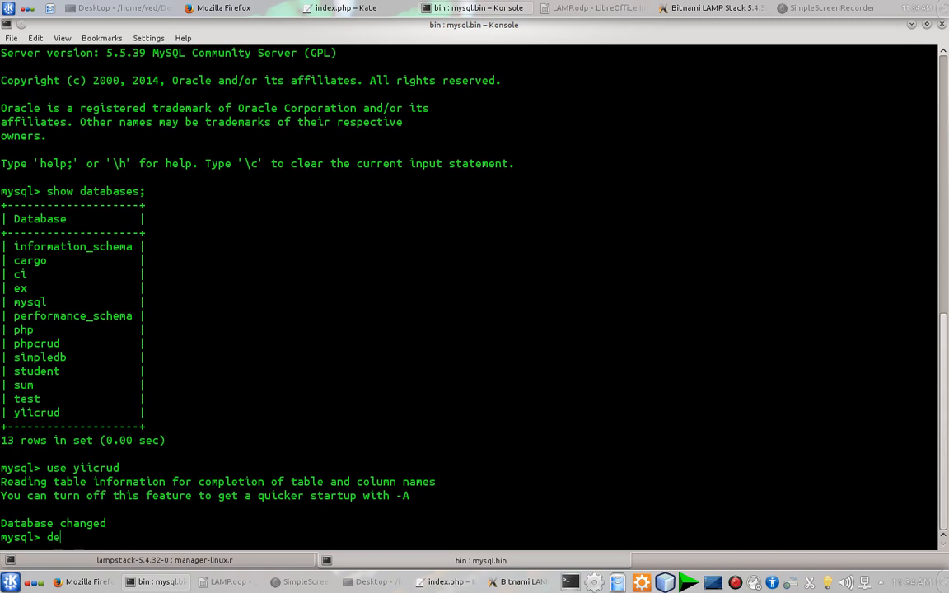
pyautogui.write('scribe')
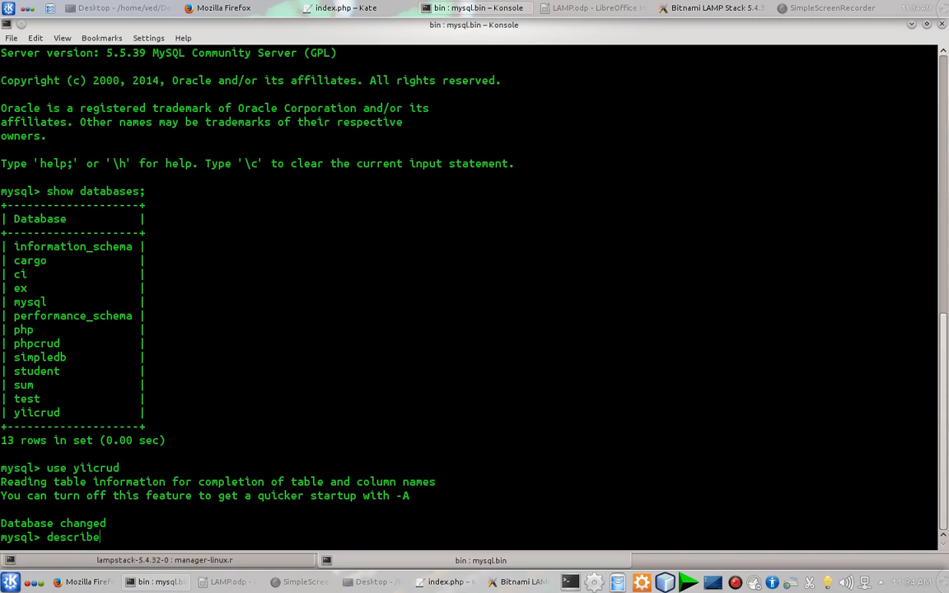
pyautogui.press('ctrl+u')
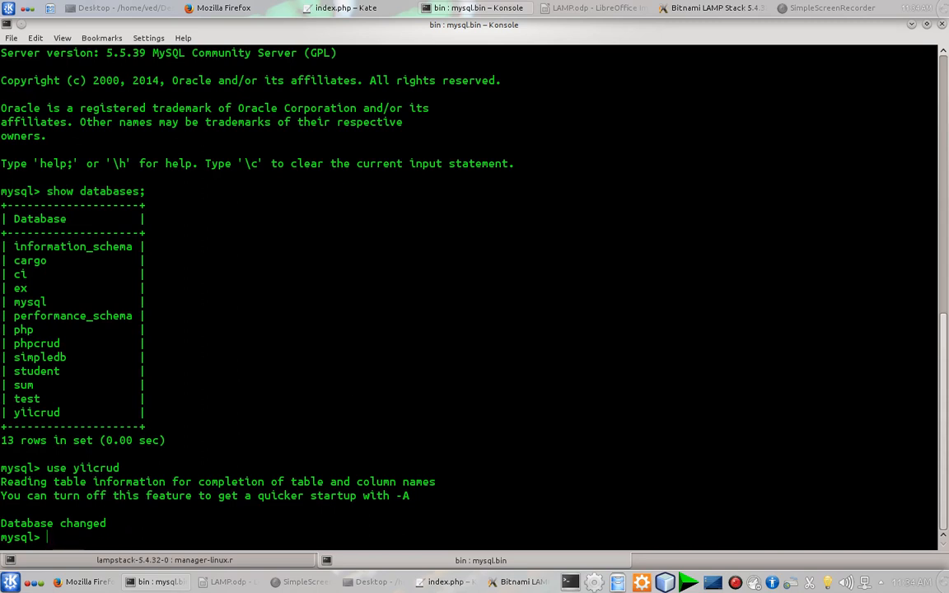
pyautogui.moveTo(807, 89)
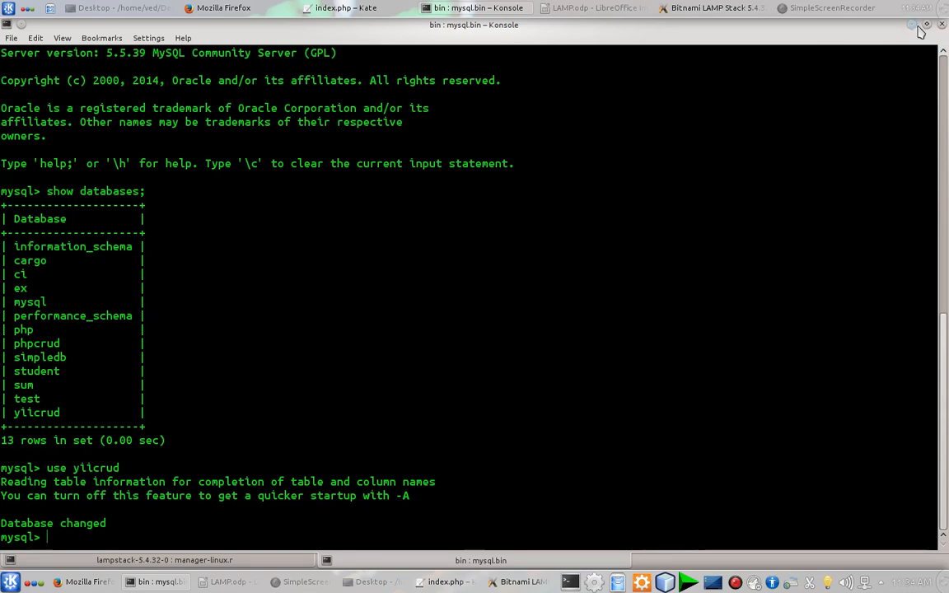
pyautogui.click(237, 7)
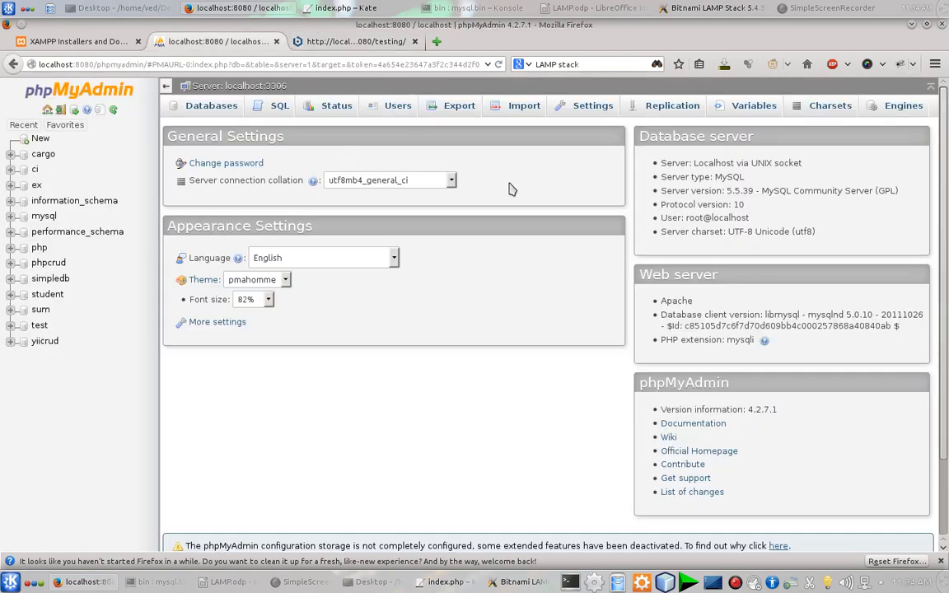
pyautogui.moveTo(860, 123)
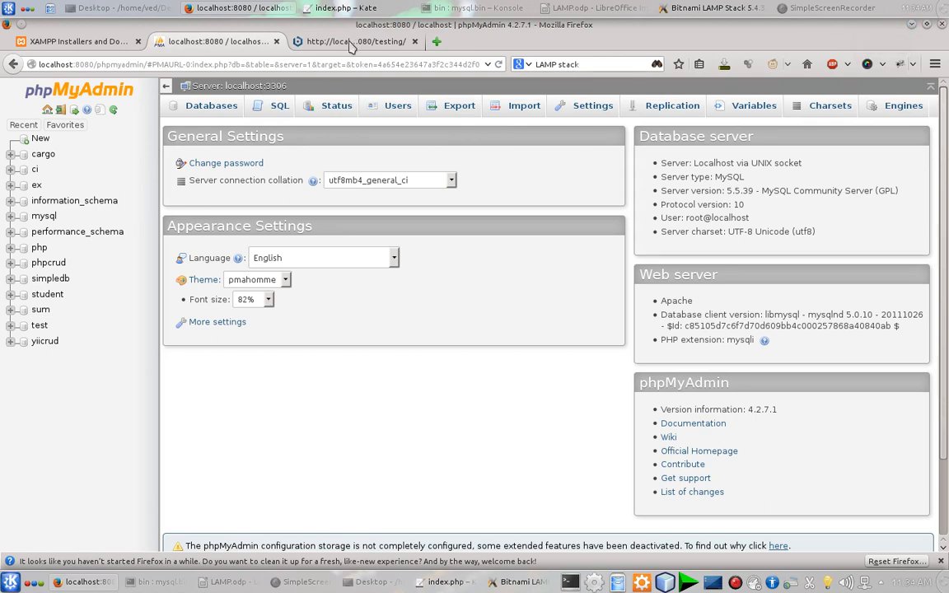
pyautogui.moveTo(463, 158)
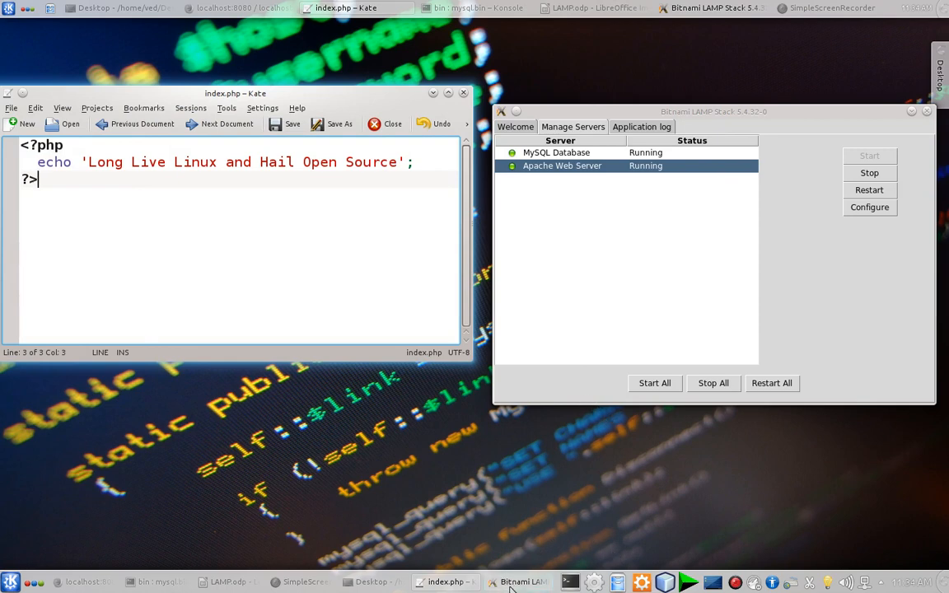
pyautogui.moveTo(517, 581)
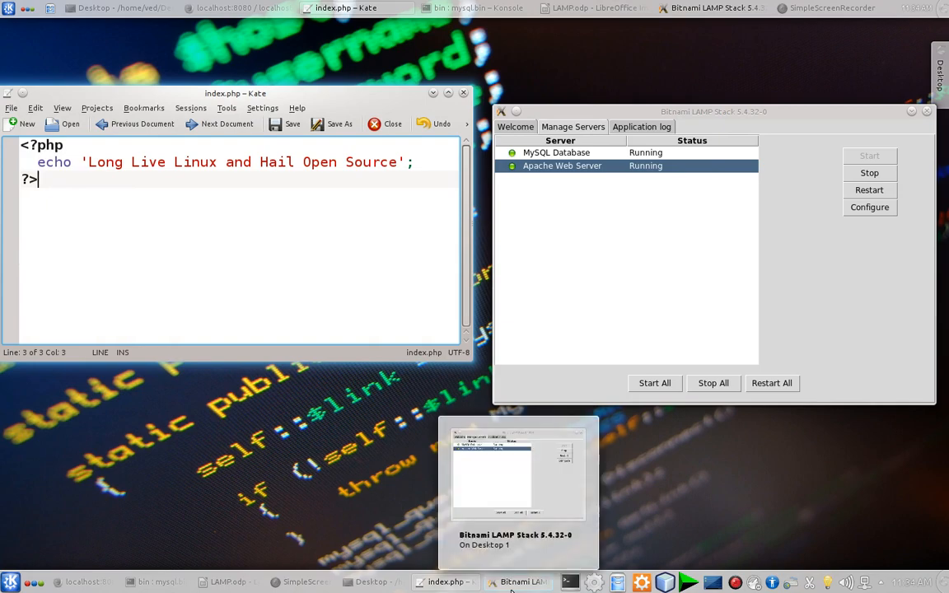
pyautogui.moveTo(300, 582)
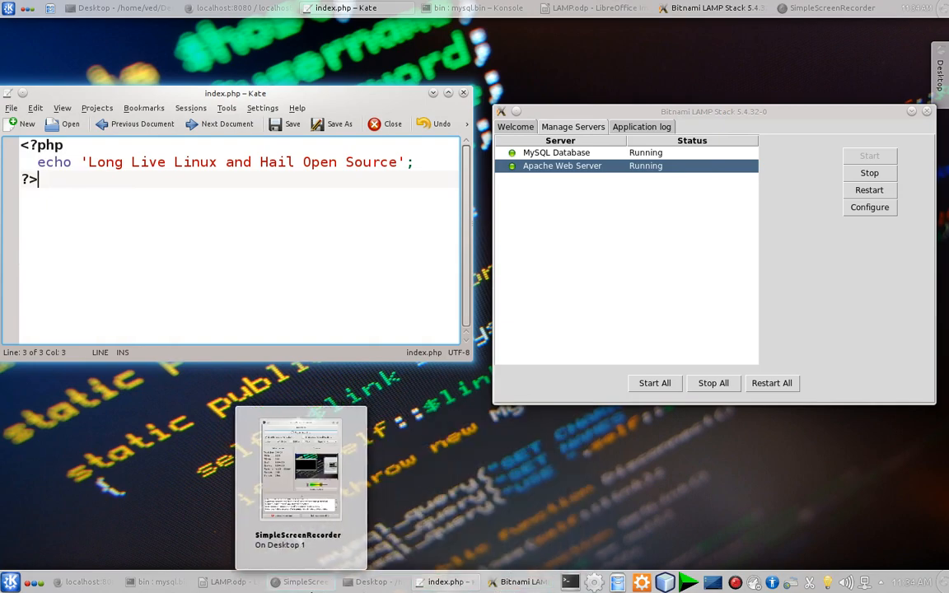